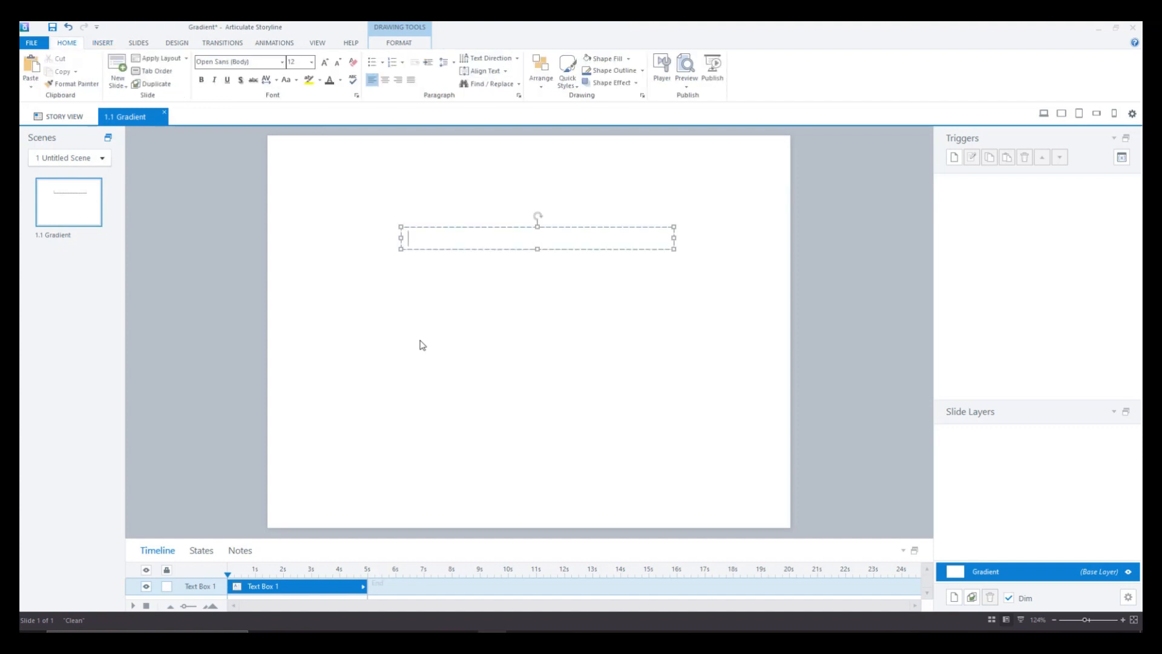
Type the heading "Let's begin the course" and select it to reposition it near the top
text(Let's)
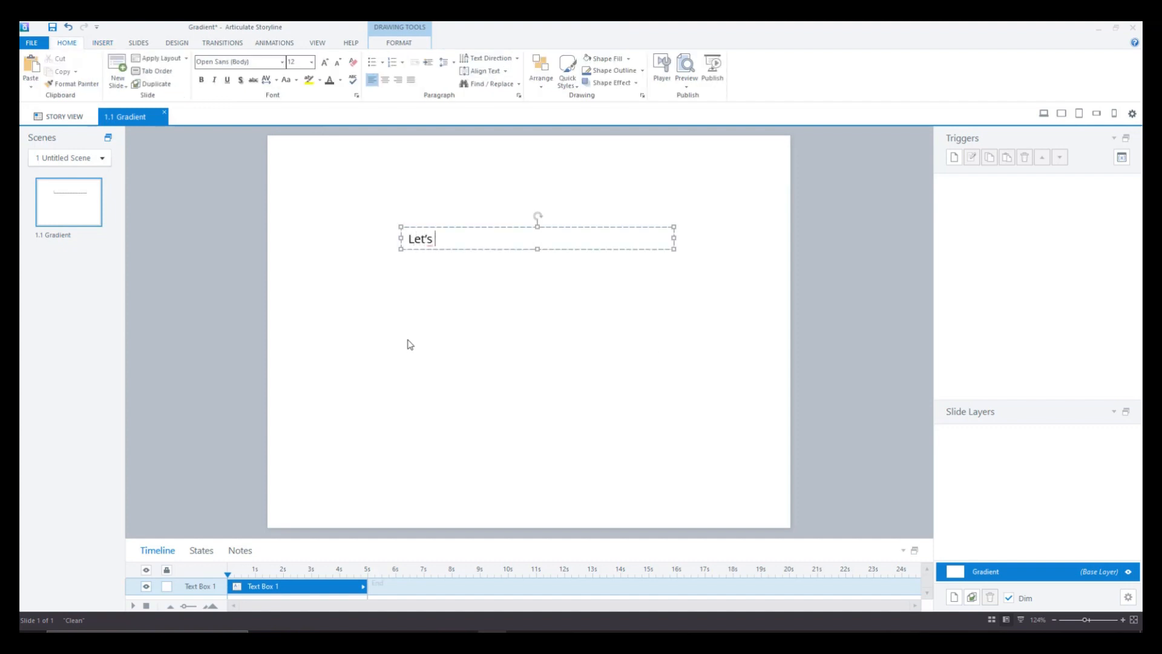
text(begin the)
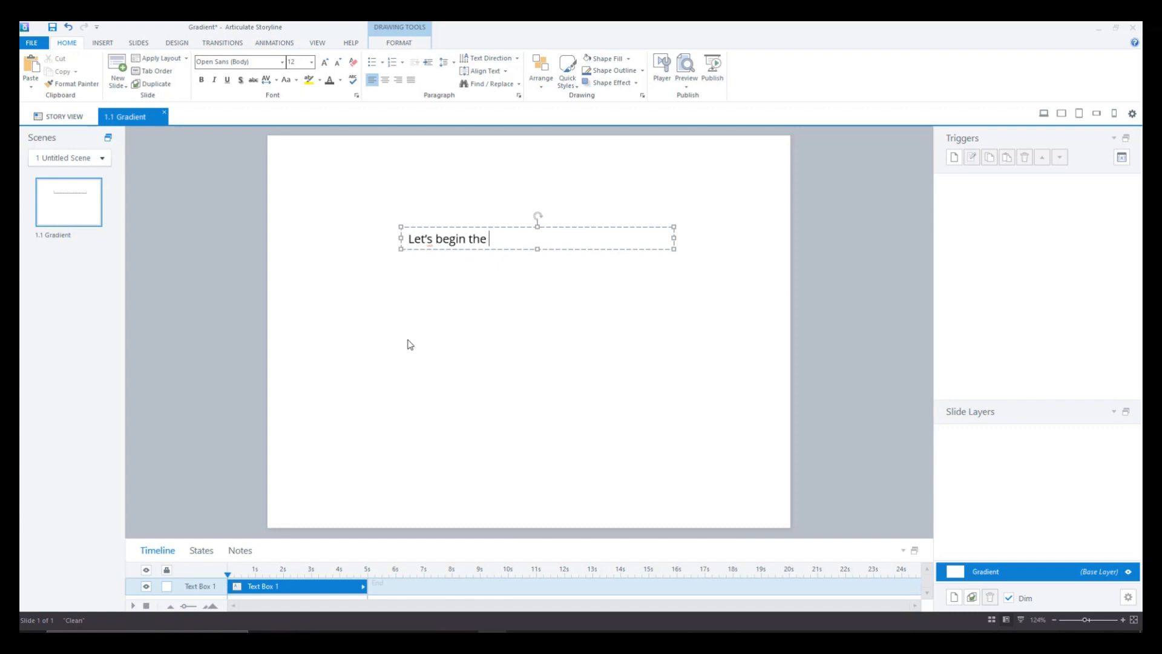
text(course)
click(300, 62)
text(30)
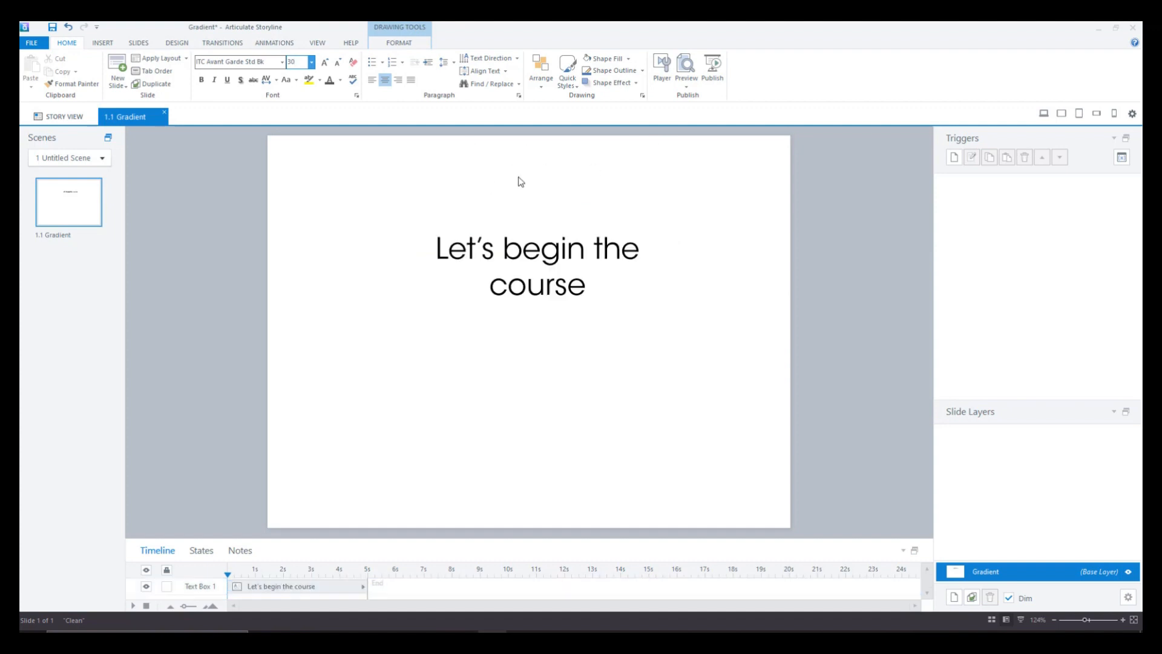
click(536, 266)
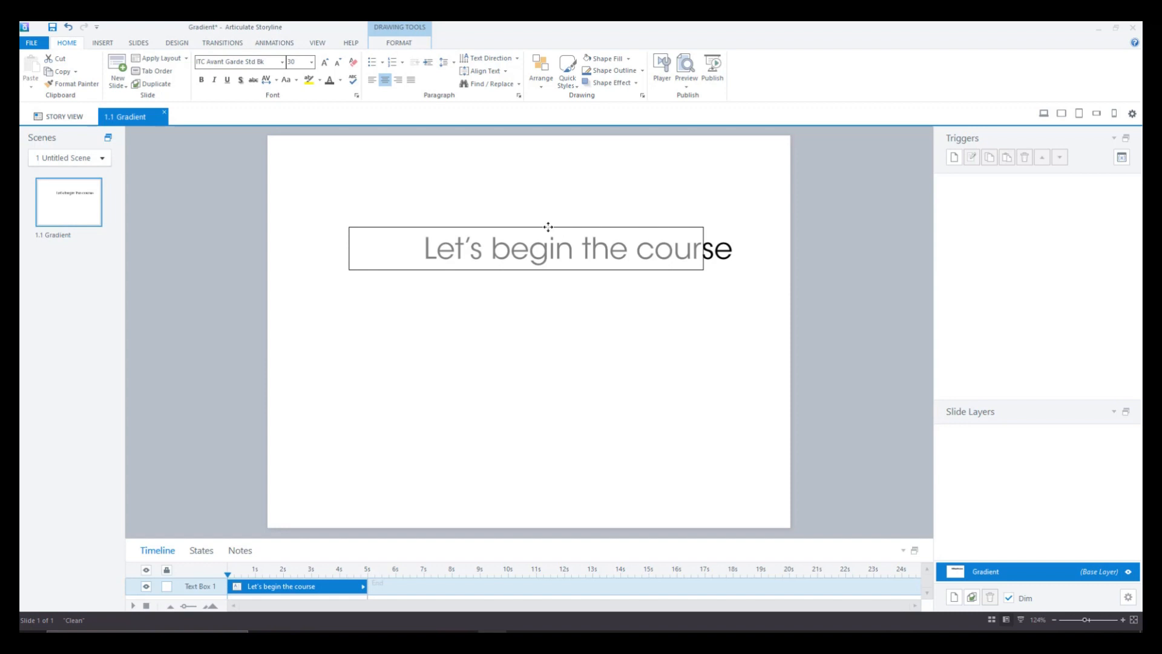
Insert a button labelled "Begin" and give it the heading's ITC Avant Garde font
click(519, 407)
text(B)
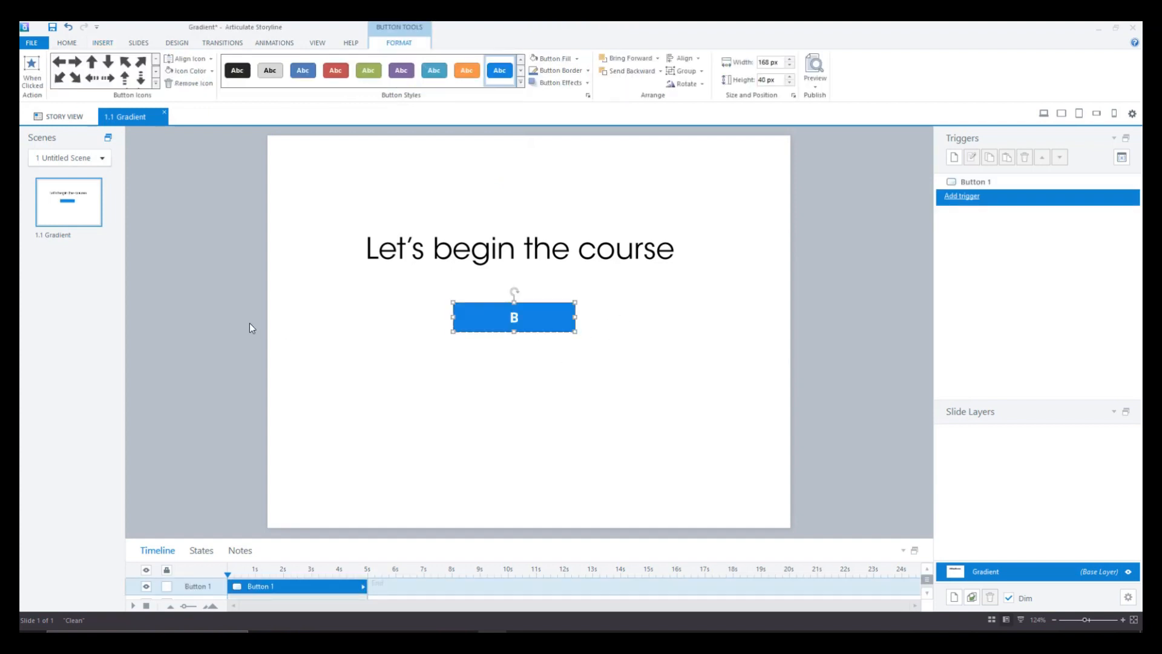
text(egin)
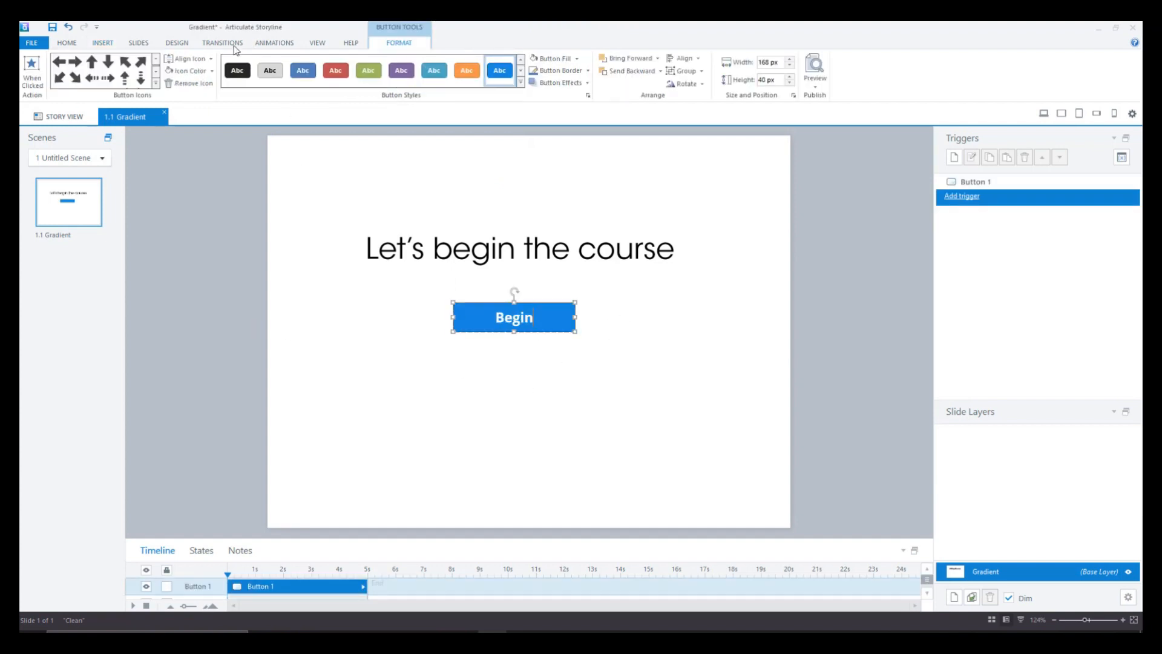
click(66, 42)
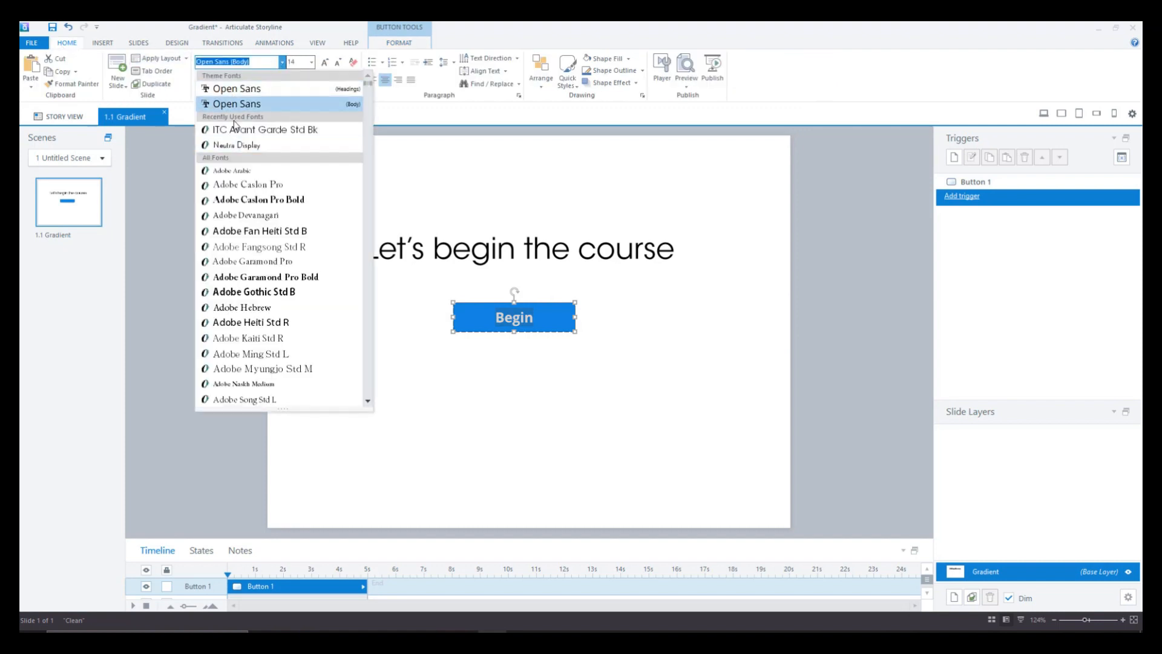
click(508, 300)
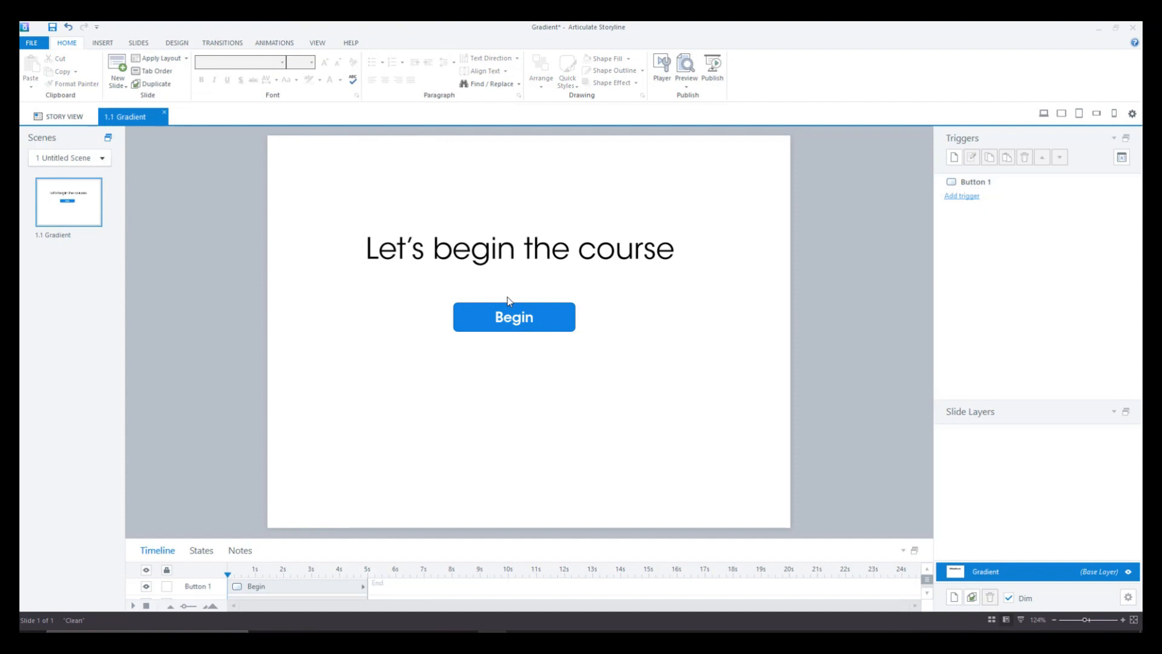
click(514, 317)
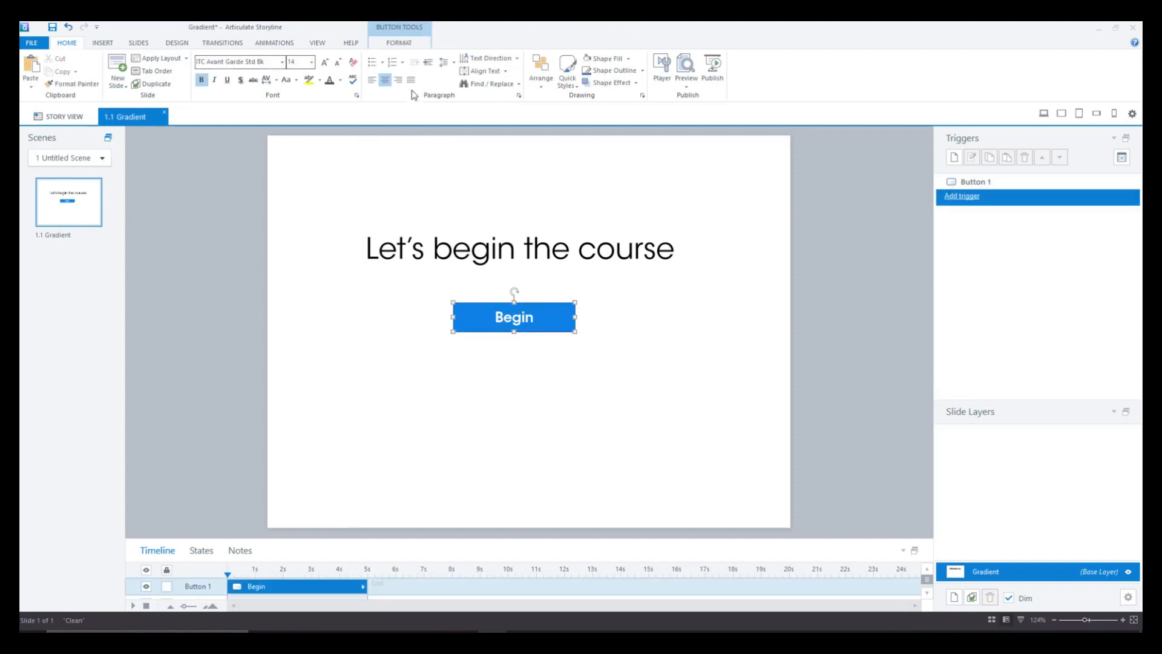
mouse_move(396, 146)
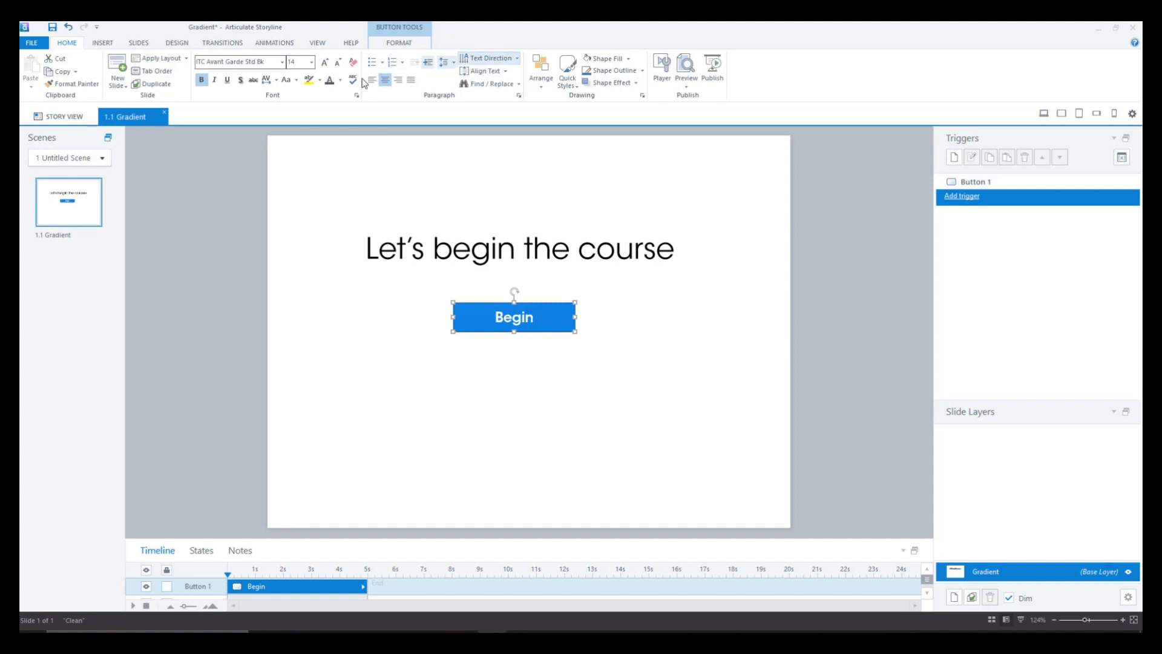
Apply an outlined button style and centre the button under the heading
click(399, 42)
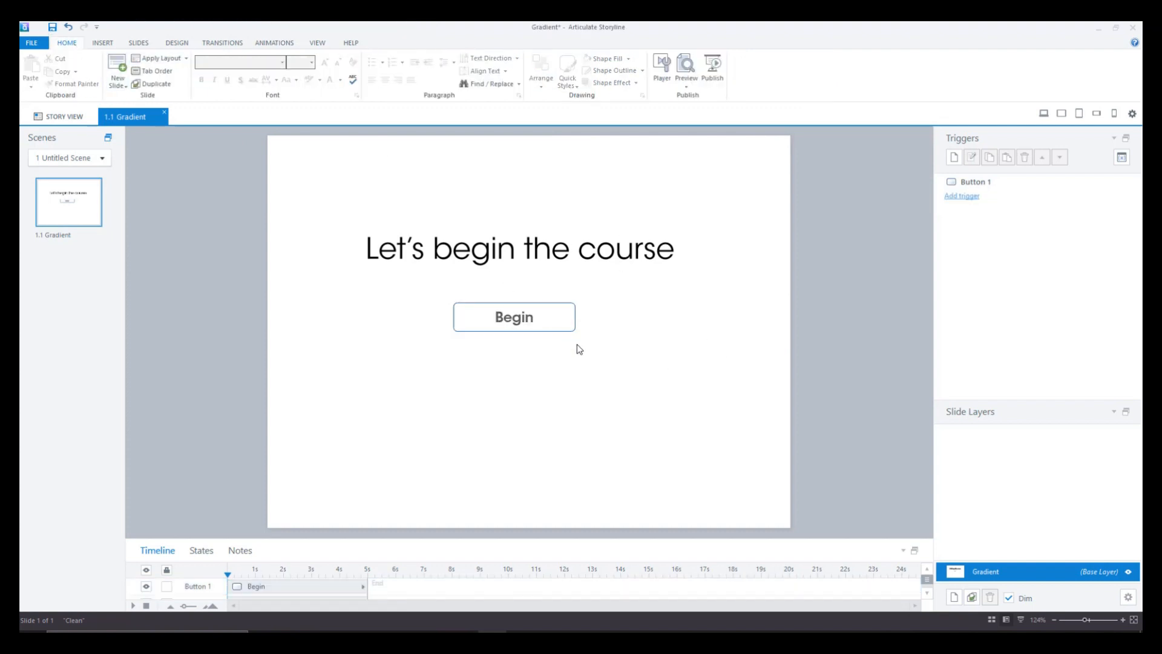
mouse_move(330, 210)
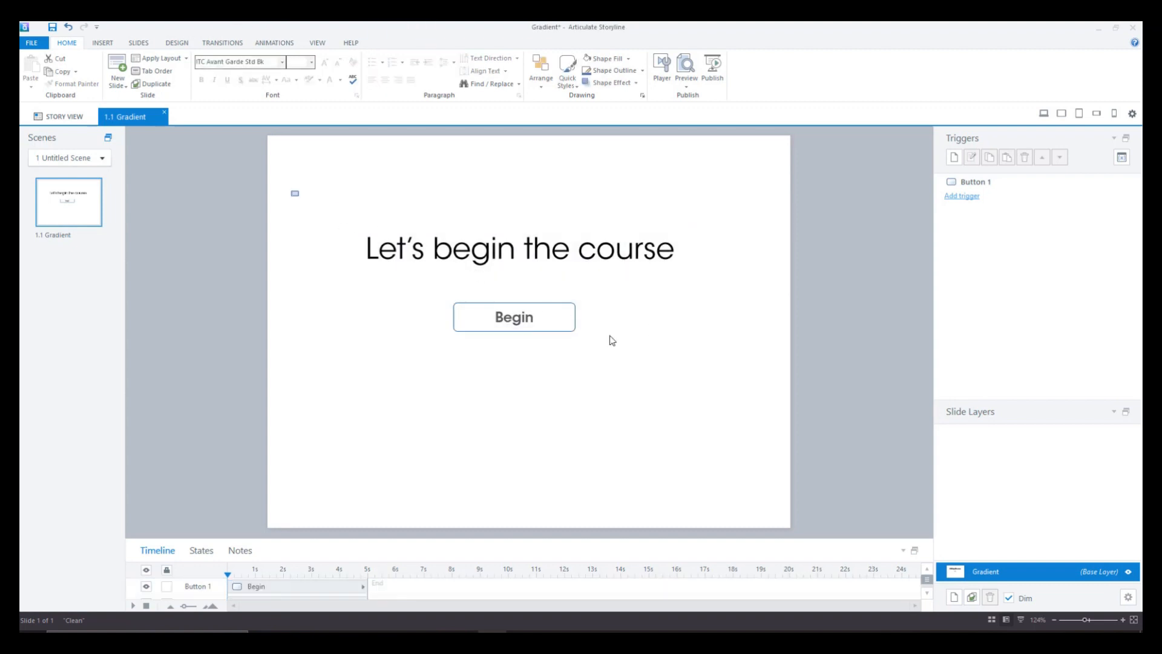
click(541, 71)
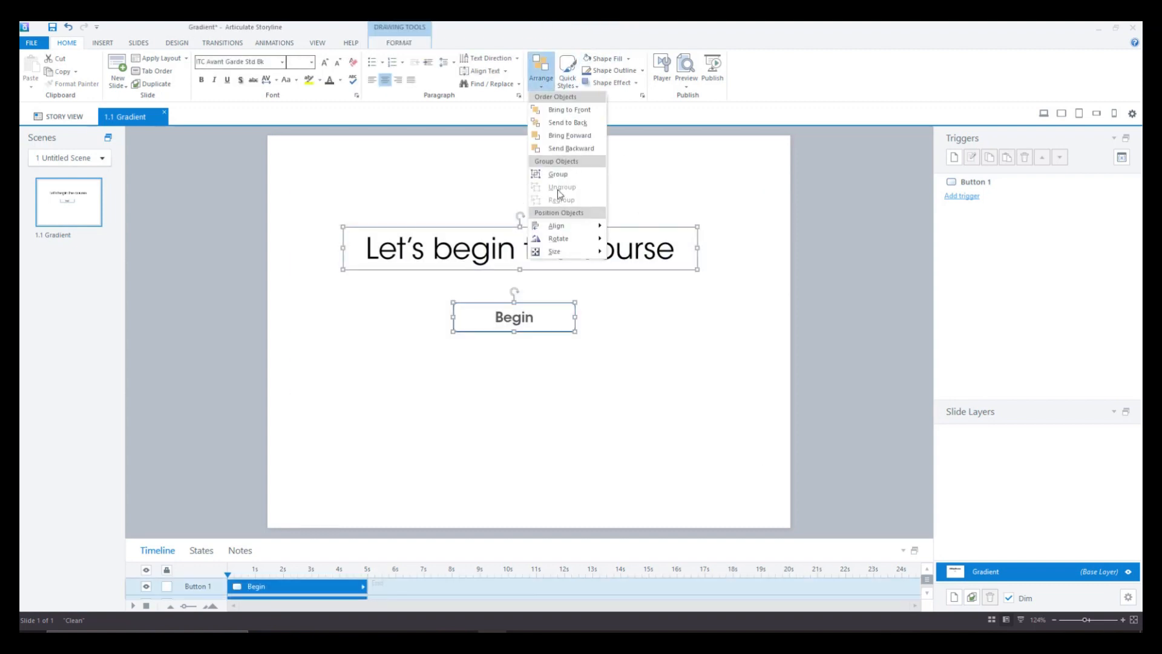
click(718, 191)
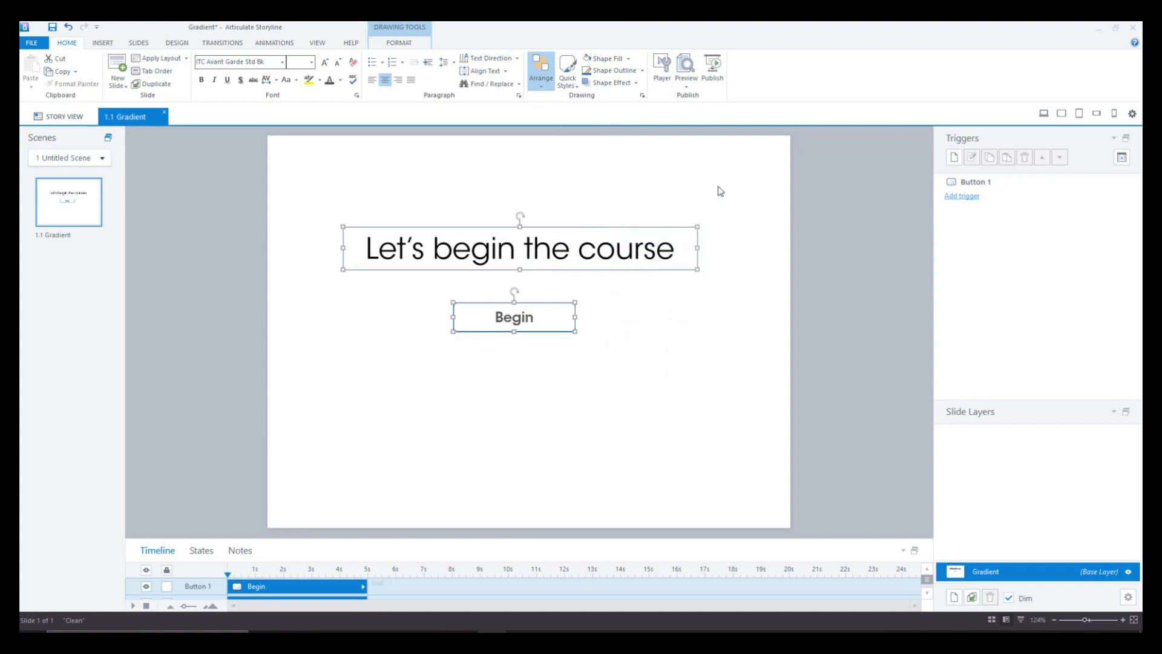
click(531, 435)
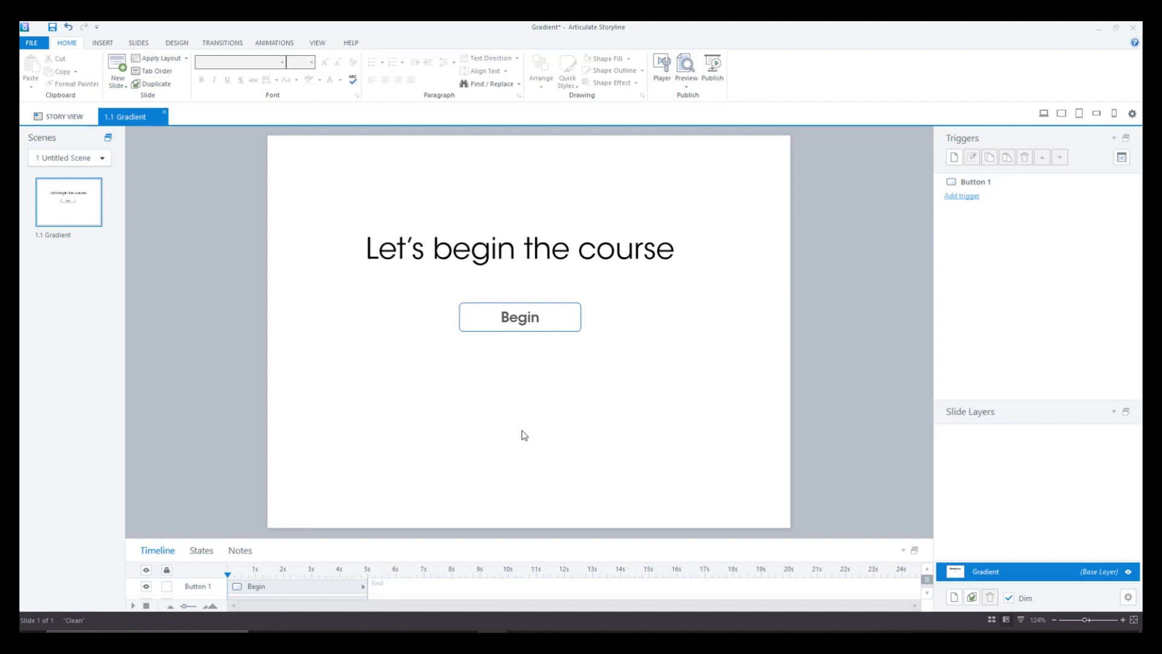
mouse_move(684, 66)
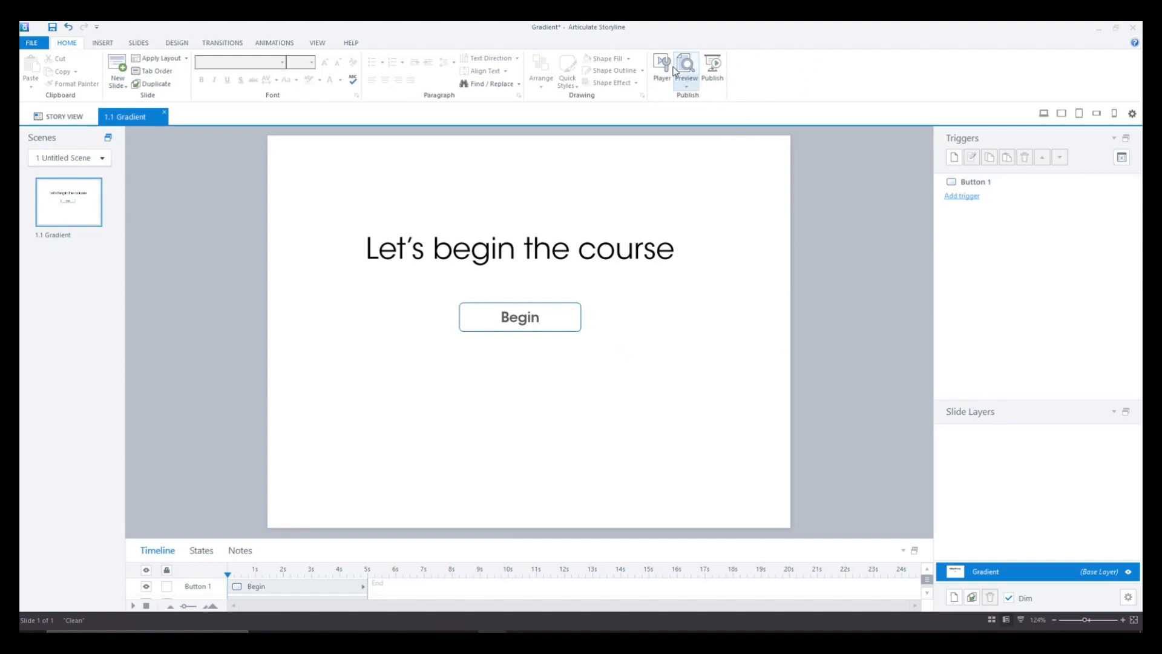
Set the player's Main Background and Left Separator transparency to 100%
click(660, 70)
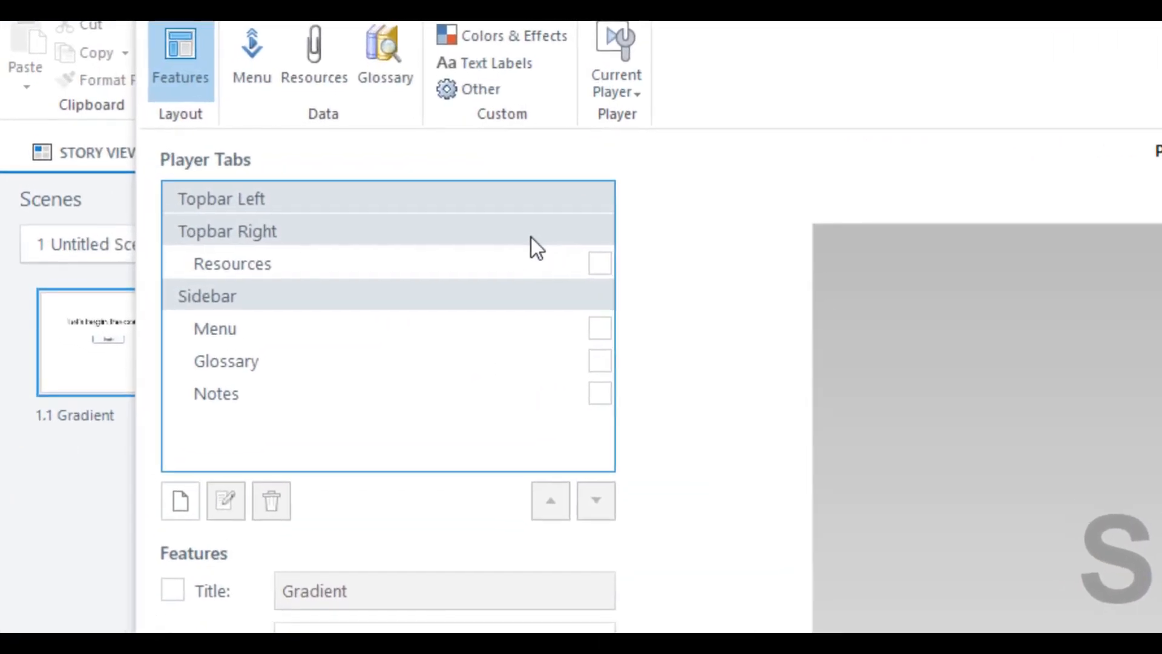
mouse_move(585, 393)
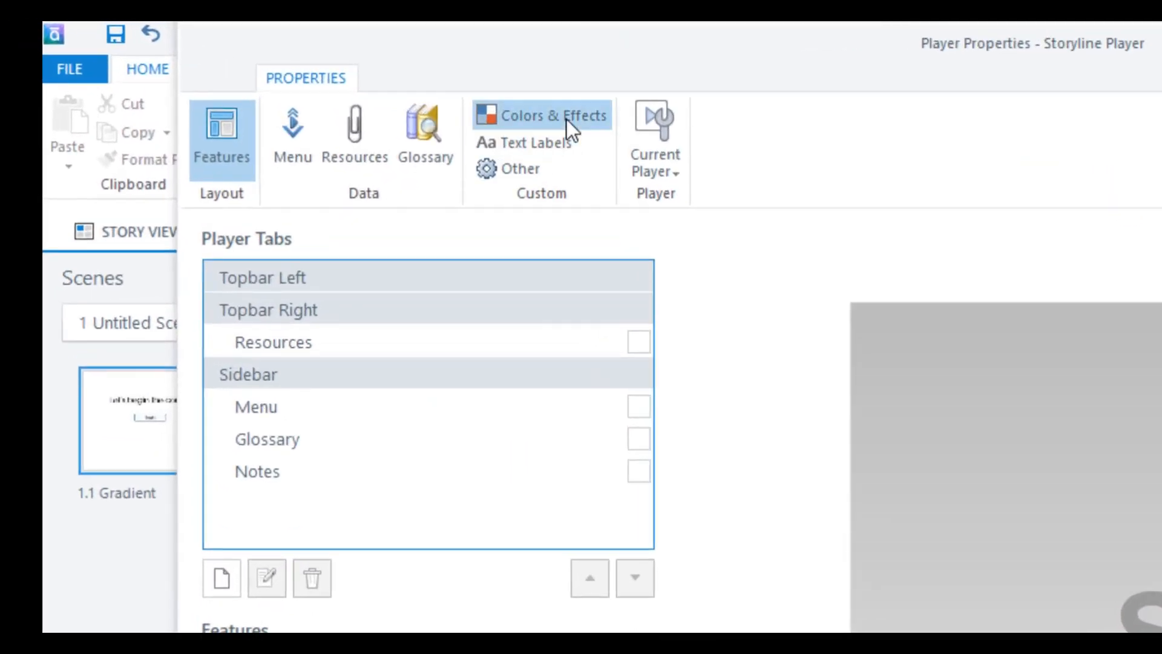
click(541, 115)
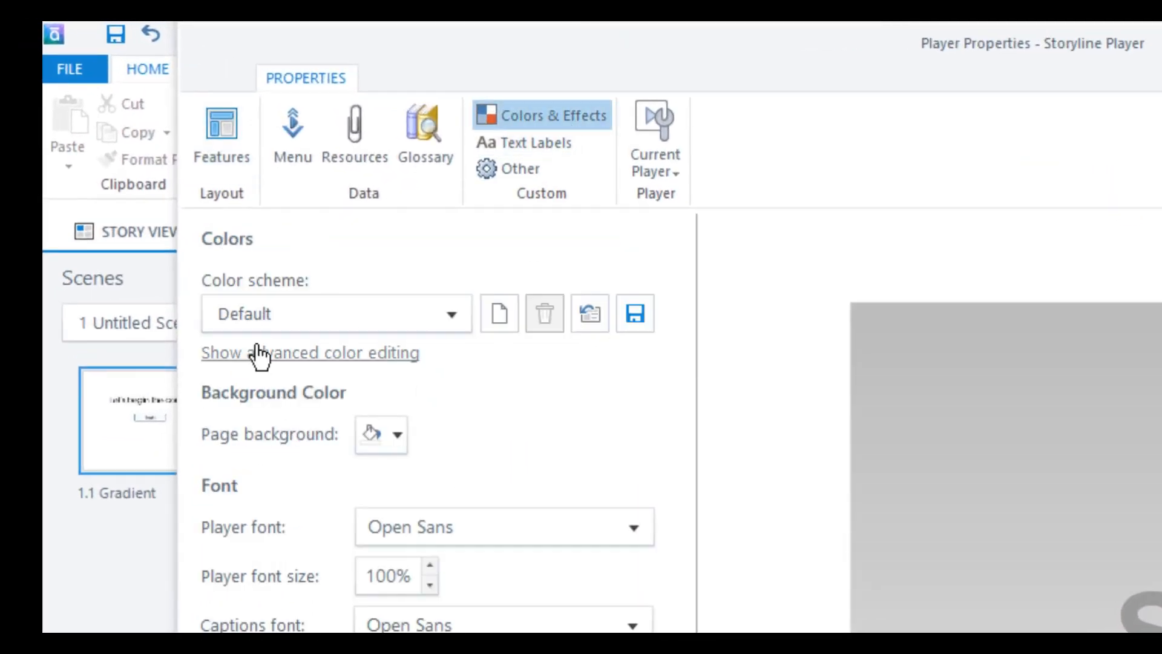
click(309, 353)
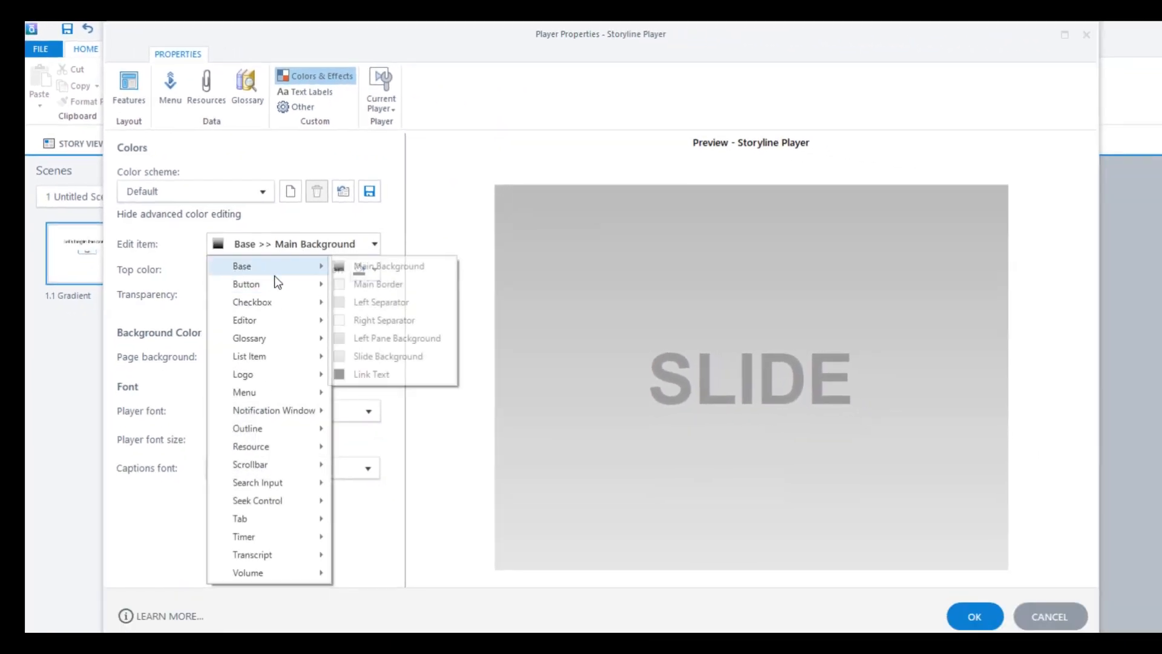
mouse_move(396, 338)
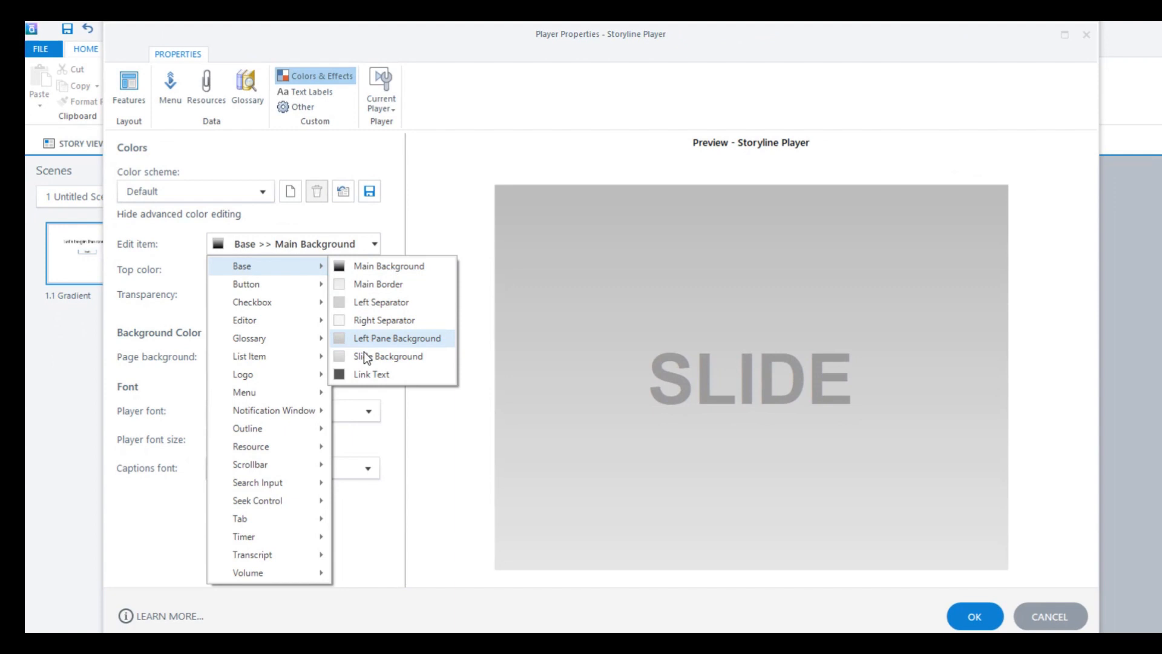
click(388, 267)
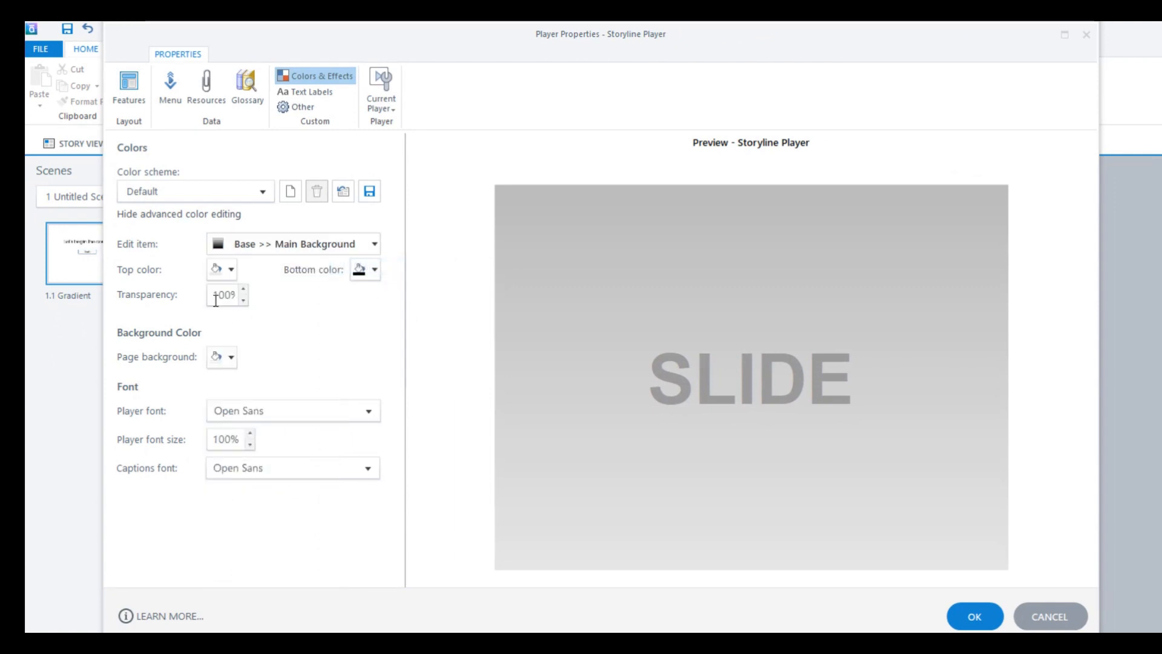
click(374, 244)
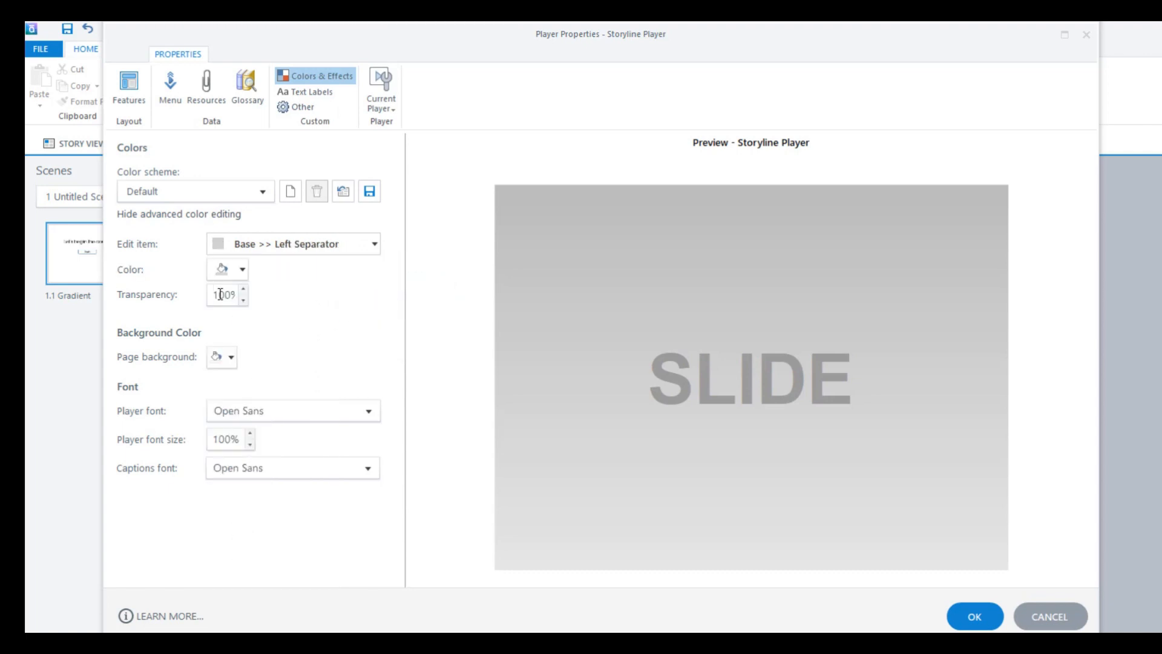
mouse_move(358, 228)
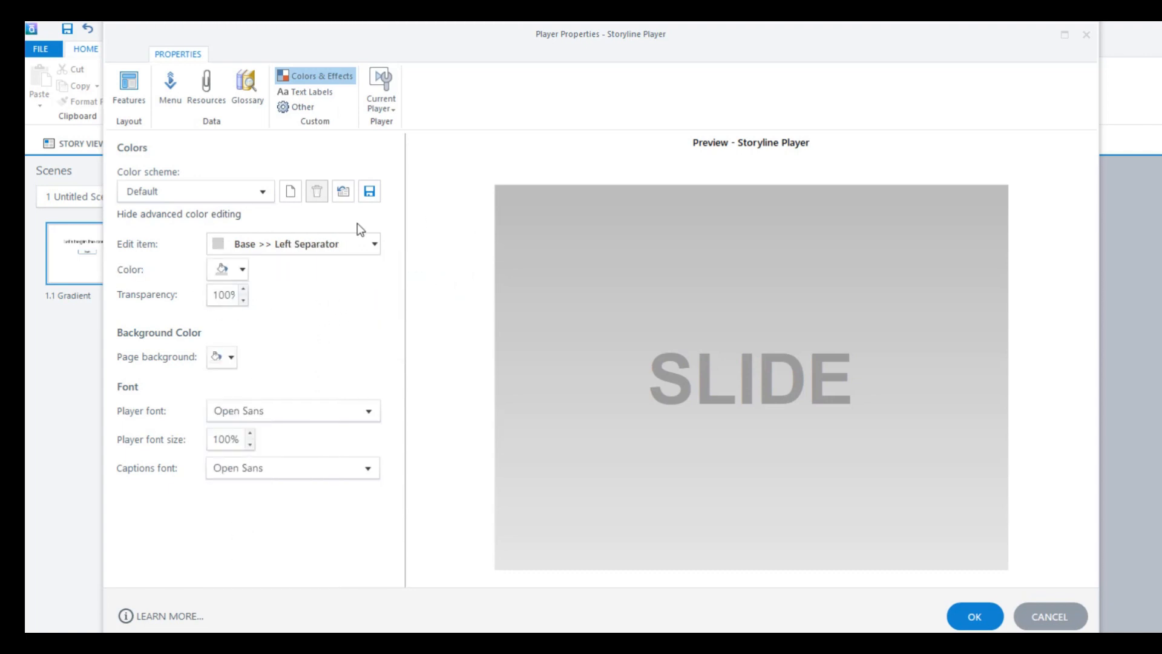
mouse_move(710, 179)
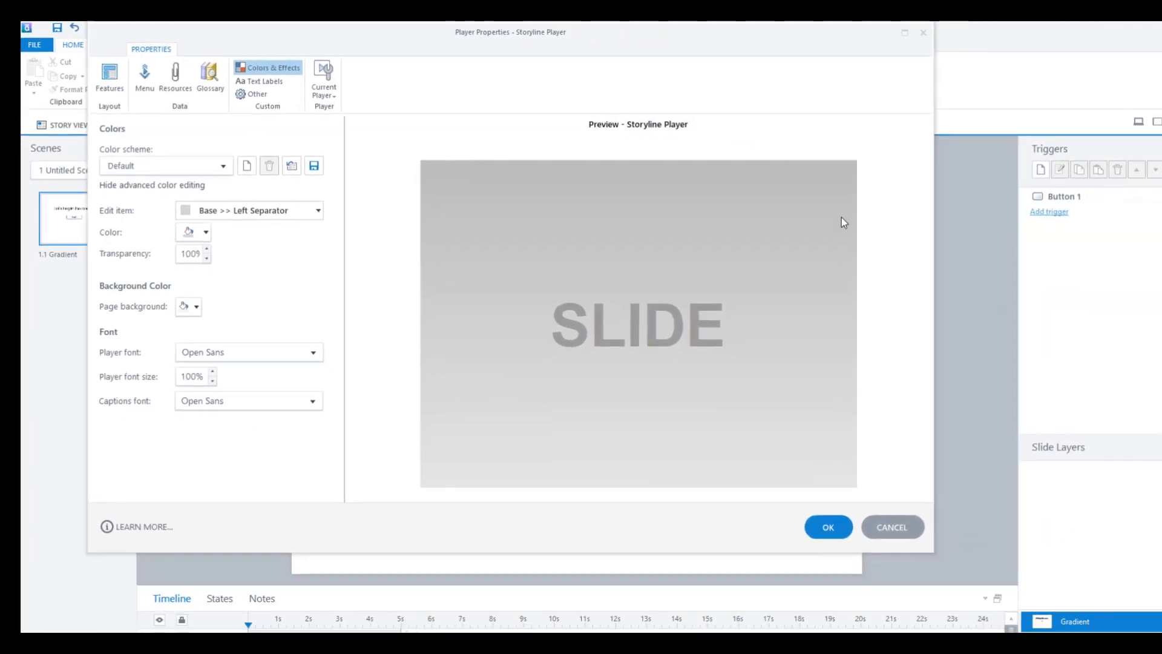
click(828, 528)
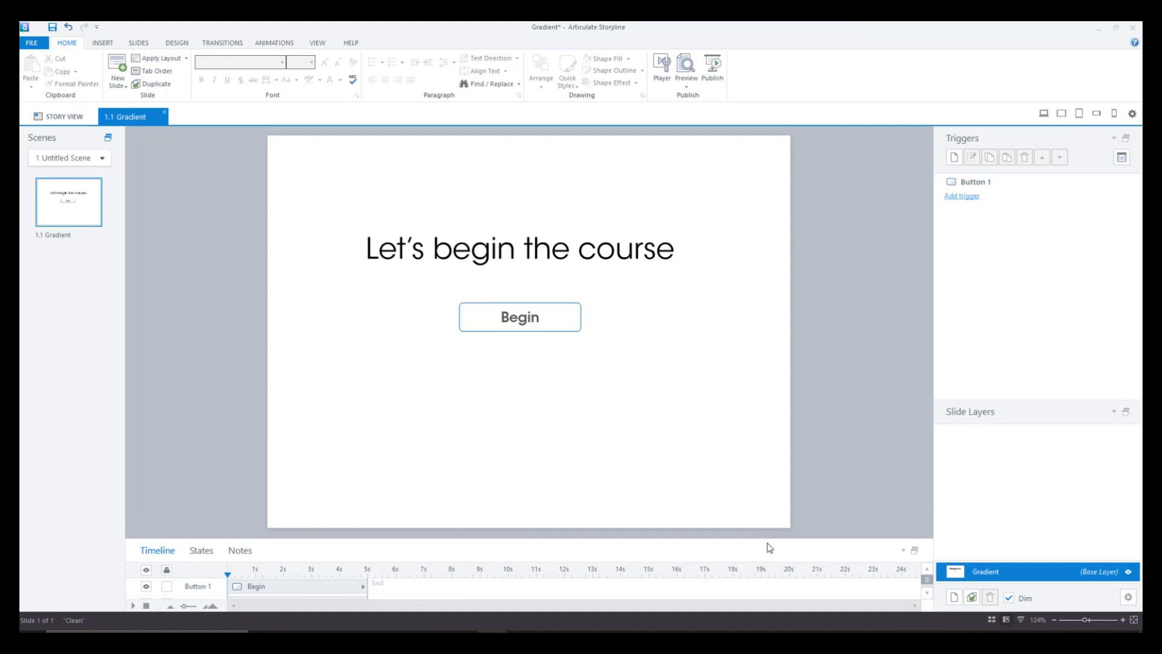
mouse_move(708, 338)
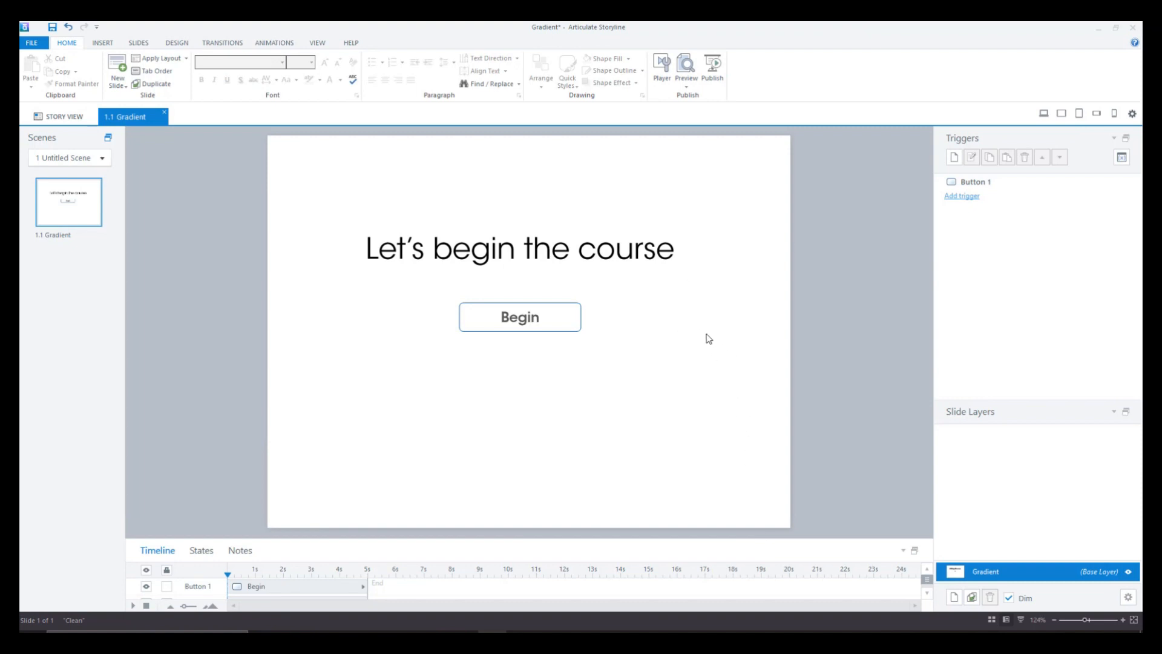
right_click(707, 337)
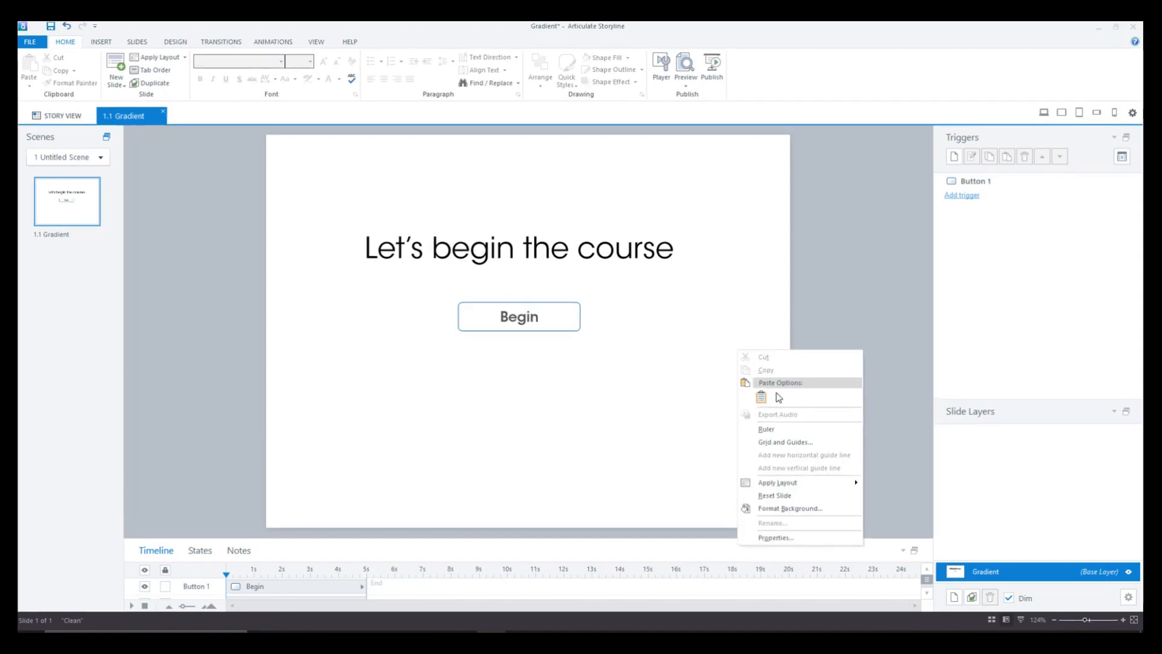
click(790, 508)
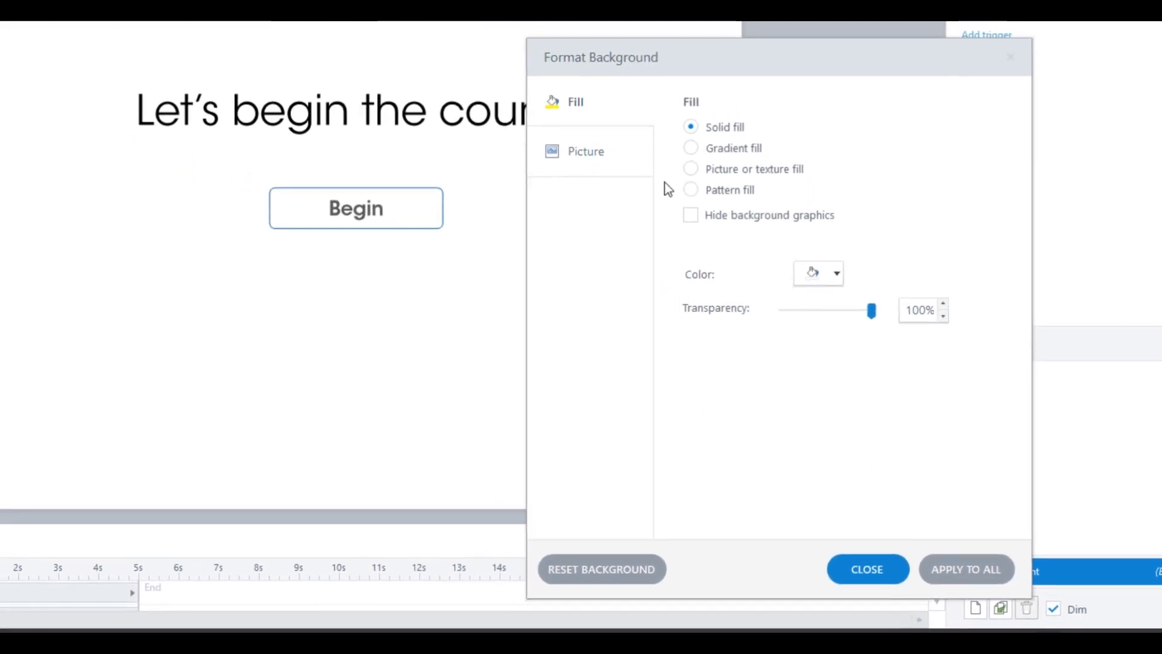
mouse_move(864, 320)
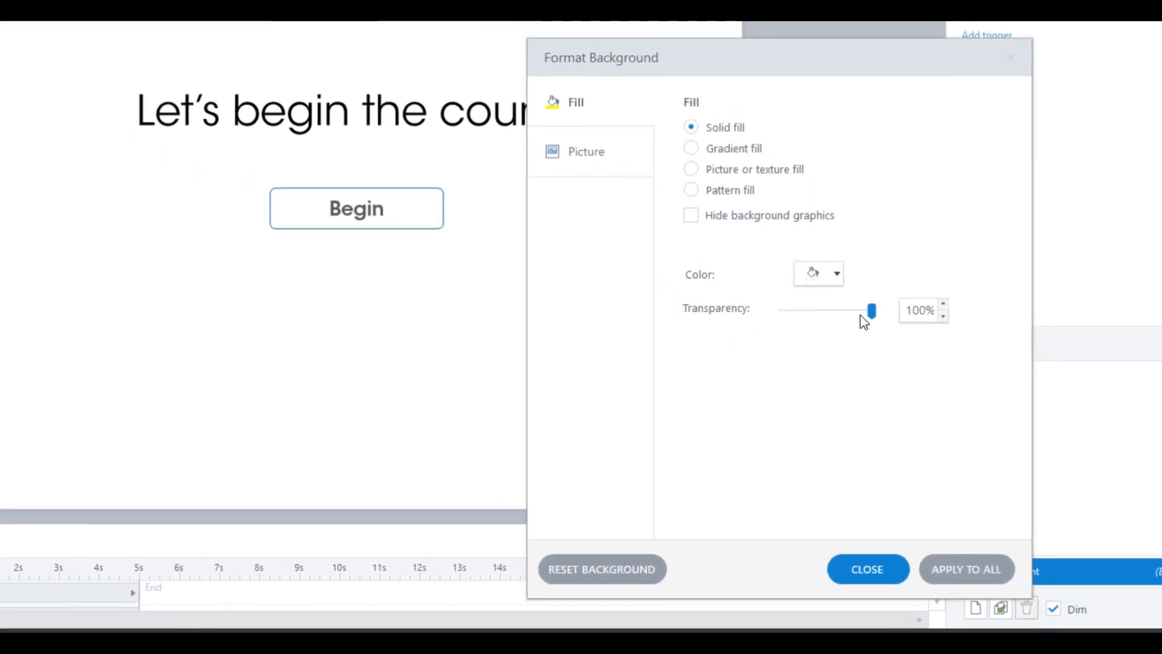
mouse_move(889, 402)
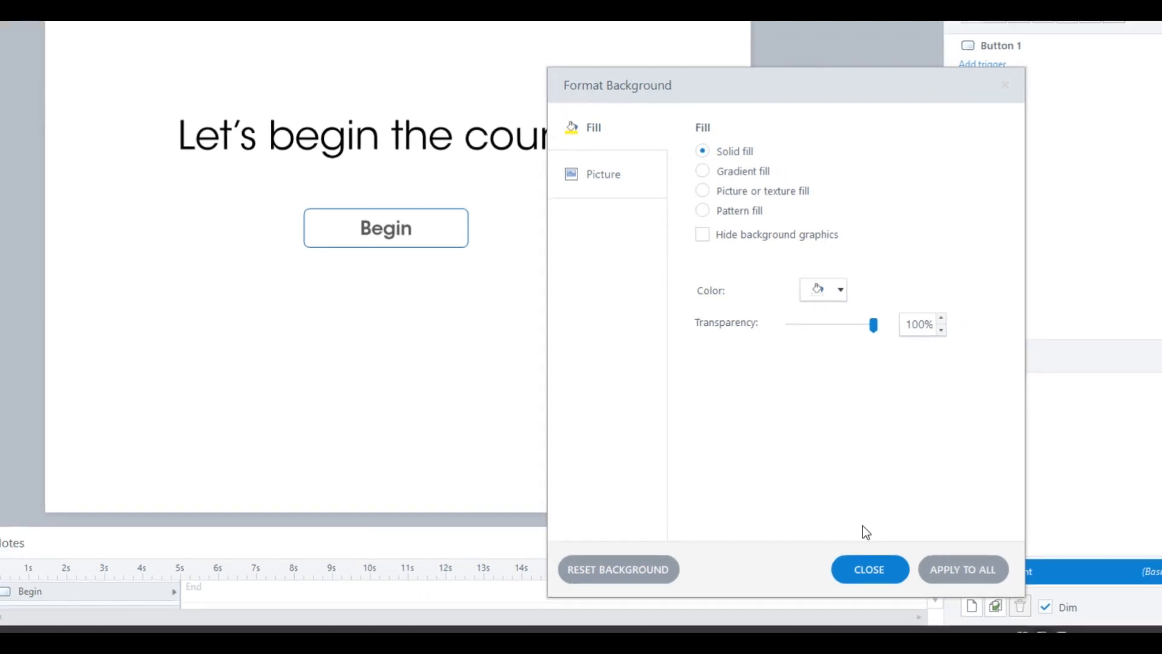
click(868, 569)
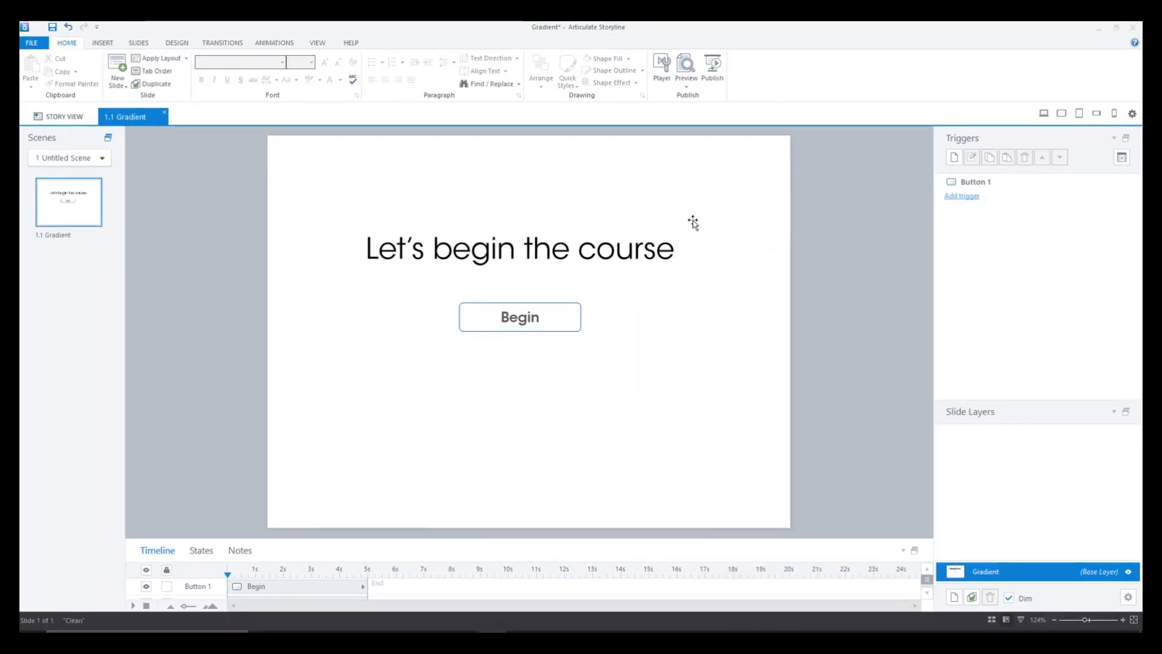
Publish the course for web titled "Gradient1" and close the success message
click(712, 65)
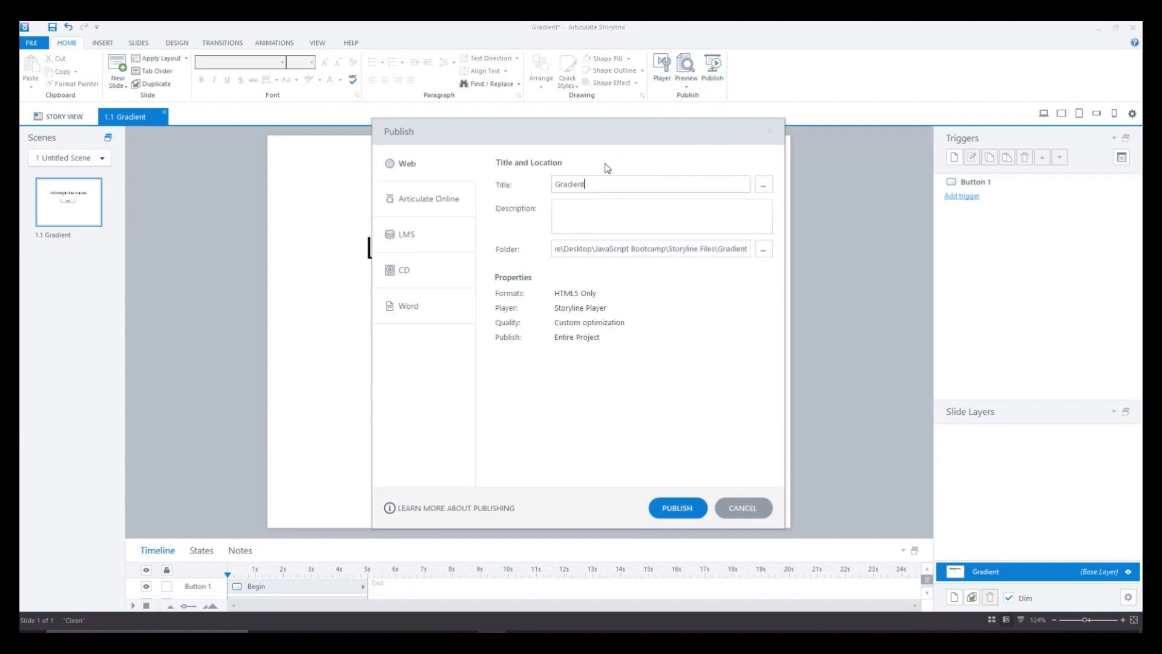
text(1)
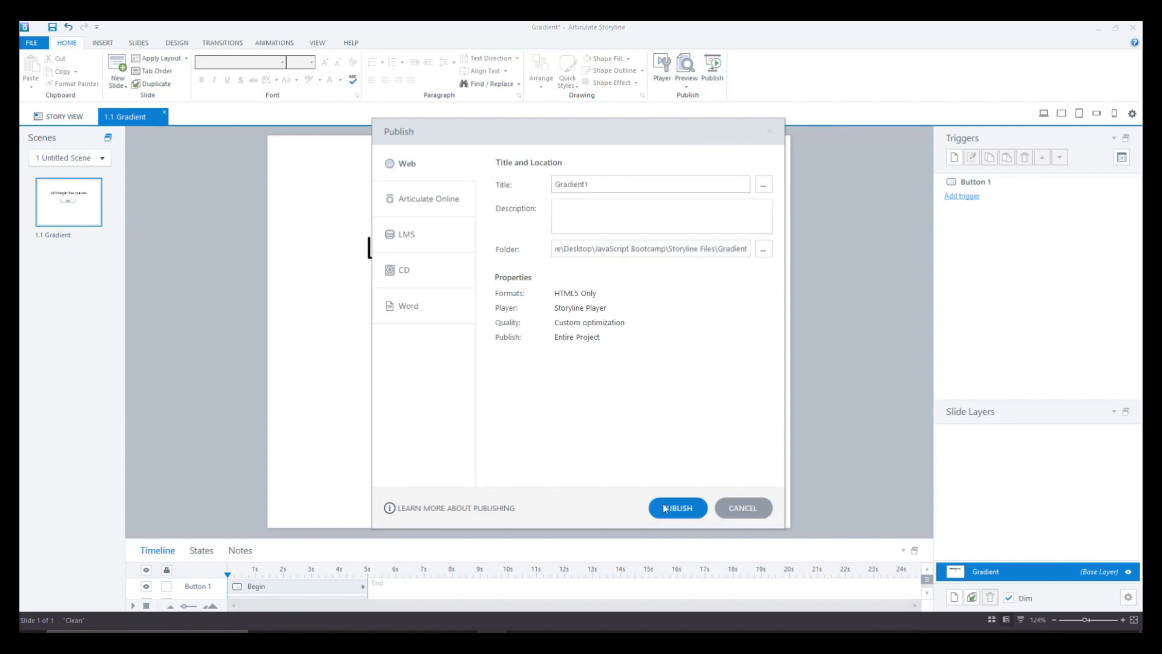
click(676, 508)
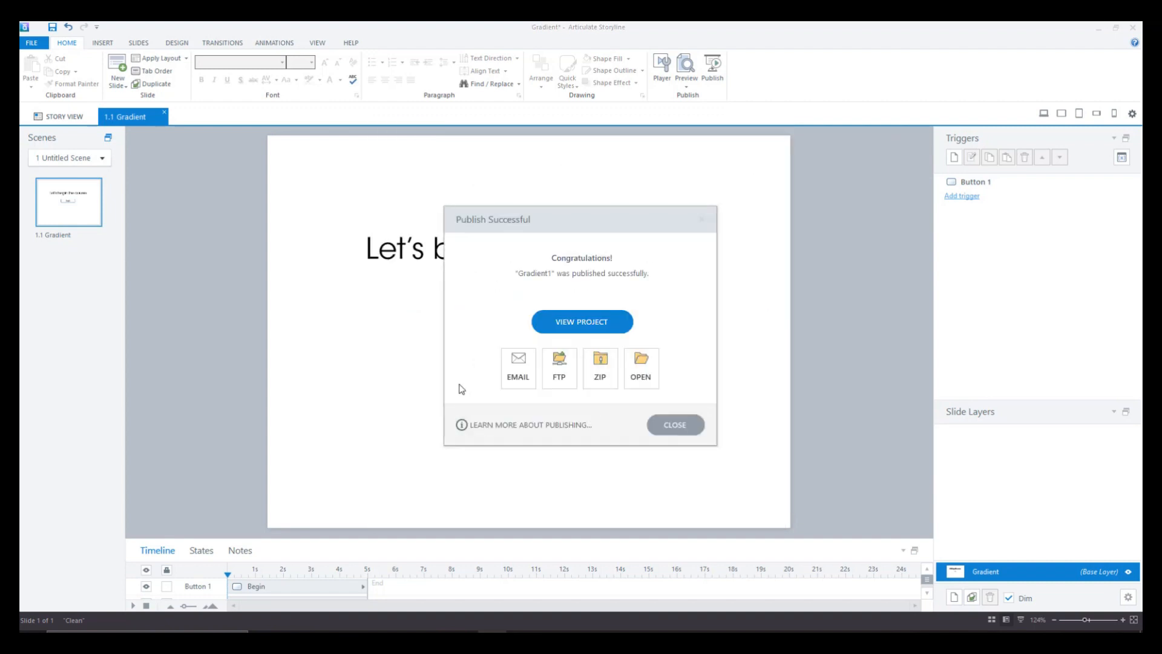
mouse_move(683, 303)
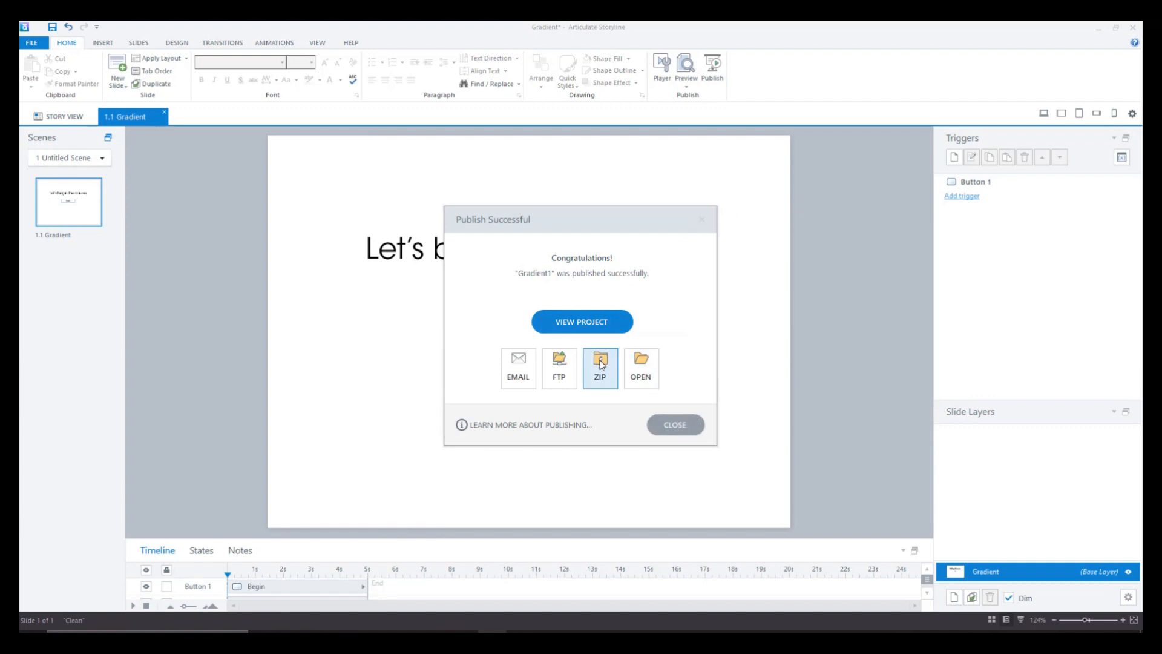
mouse_move(681, 299)
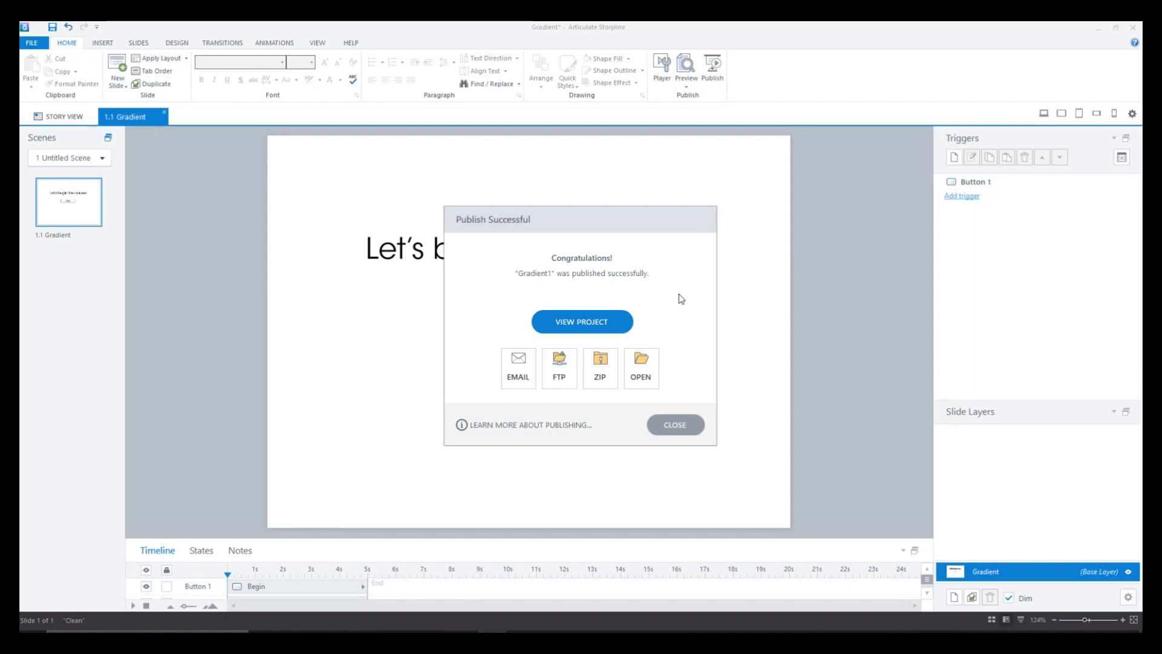
click(639, 368)
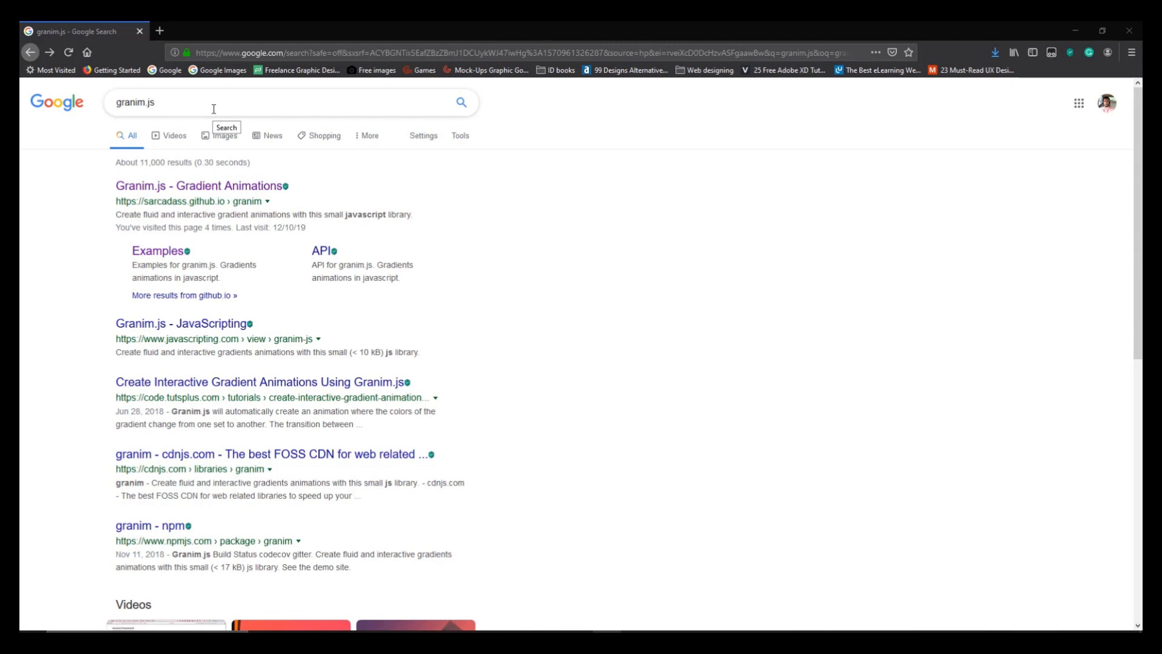
mouse_move(206, 105)
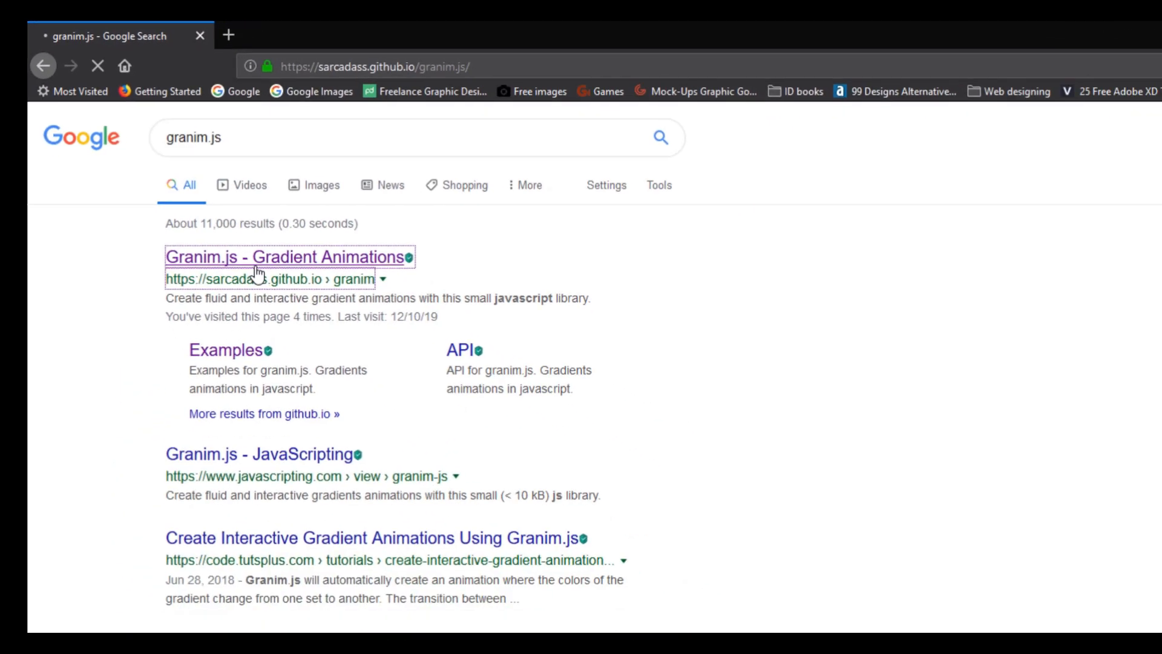
Open the "Granim.js - Gradient Animations" link from the search results
click(290, 256)
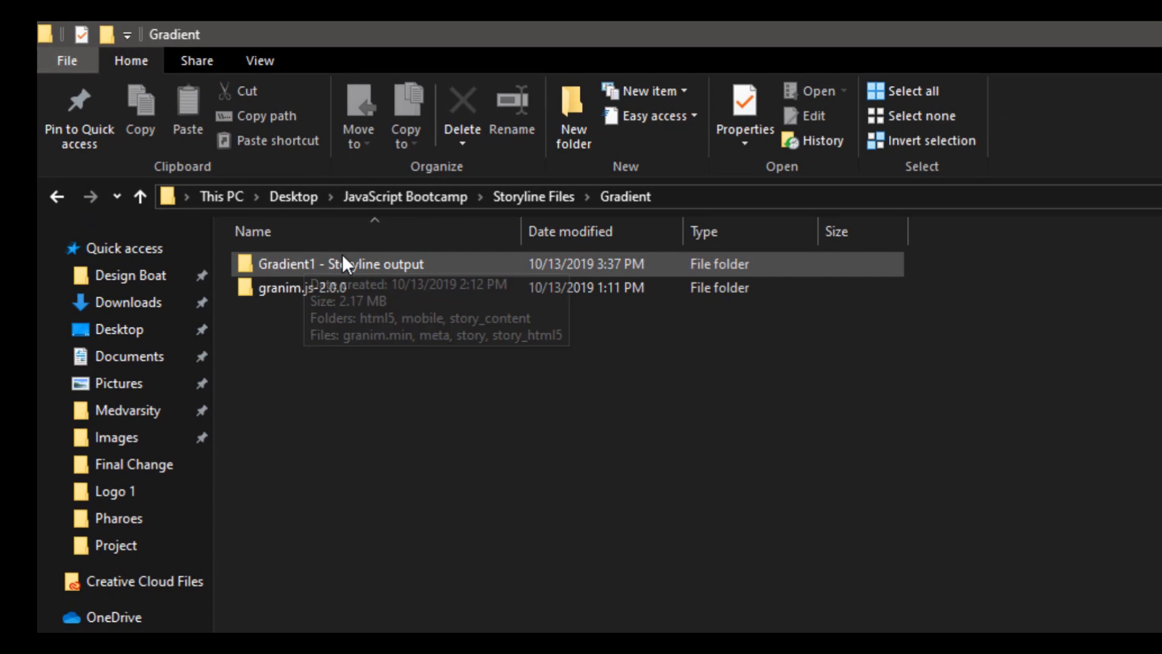
mouse_move(374, 305)
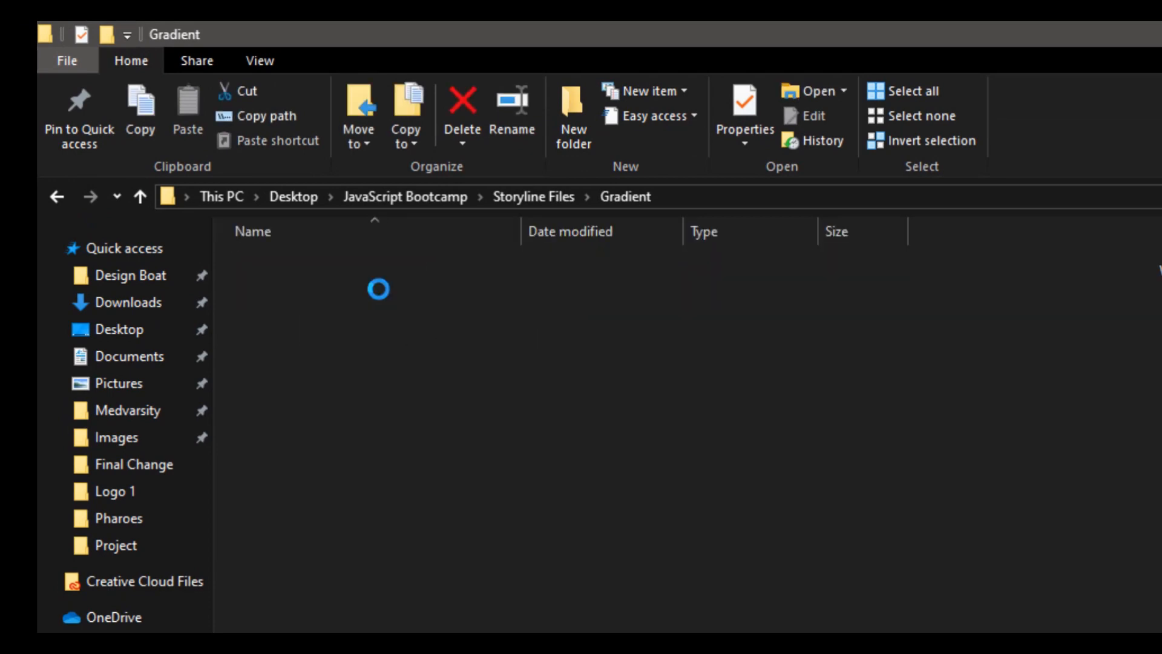
Paste granim.min from the granim.js-2.0.0 dist folder into Gradient1 - Storyline output, replacing the existing file
double_click(377, 290)
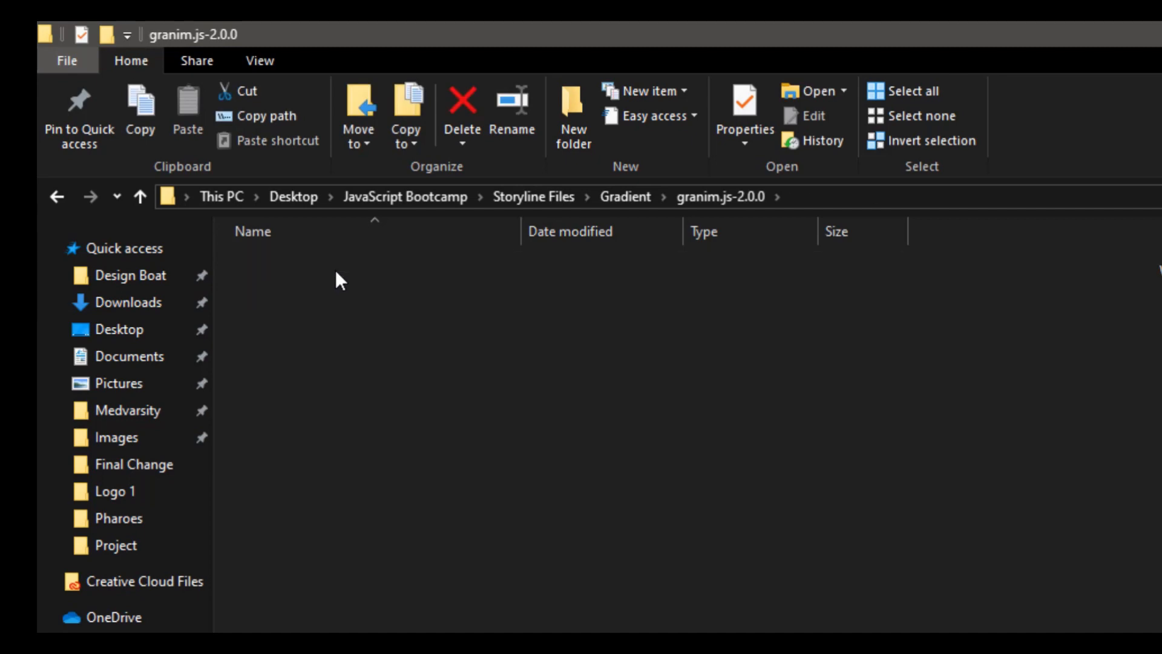
double_click(723, 196)
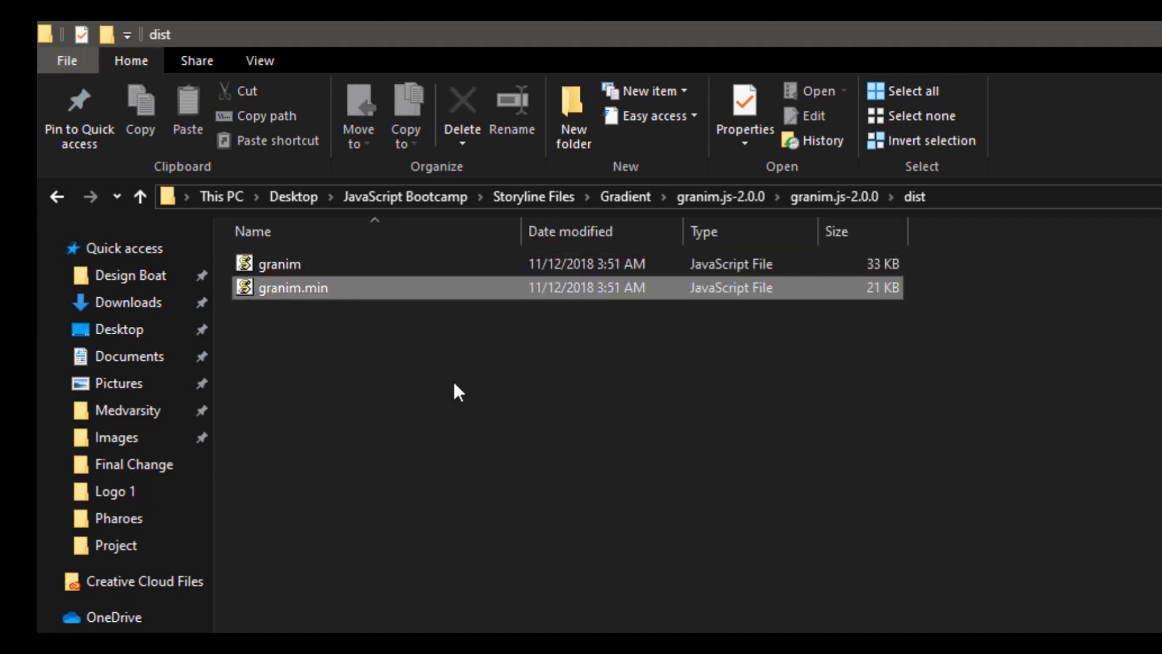
click(626, 196)
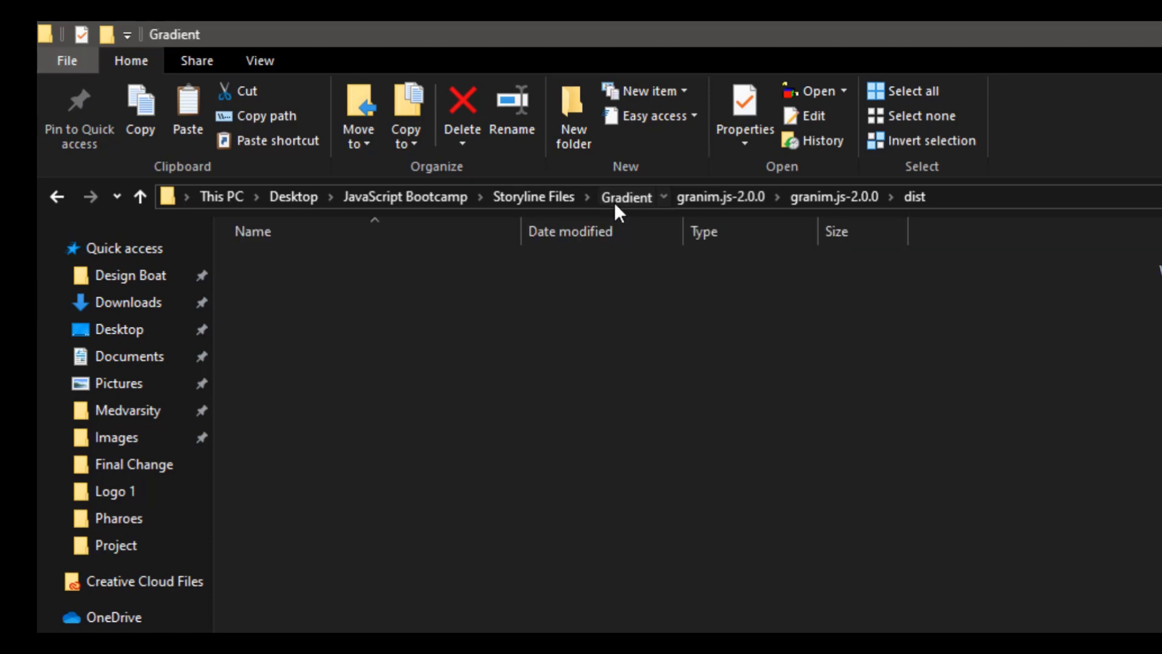
click(627, 196)
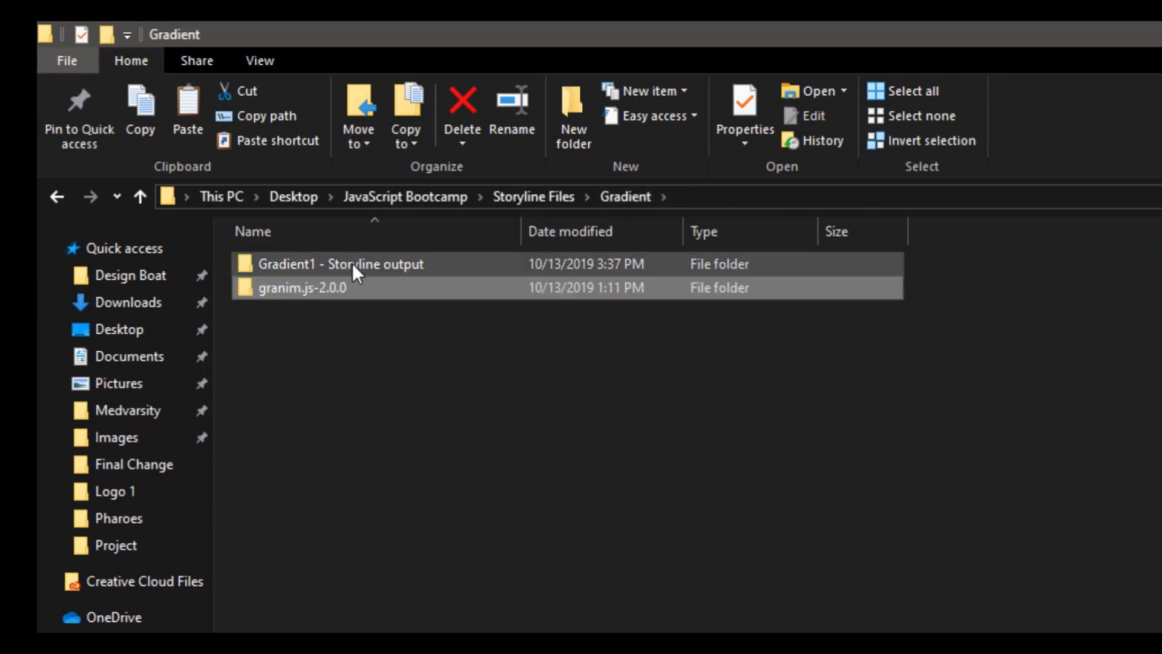
double_click(340, 263)
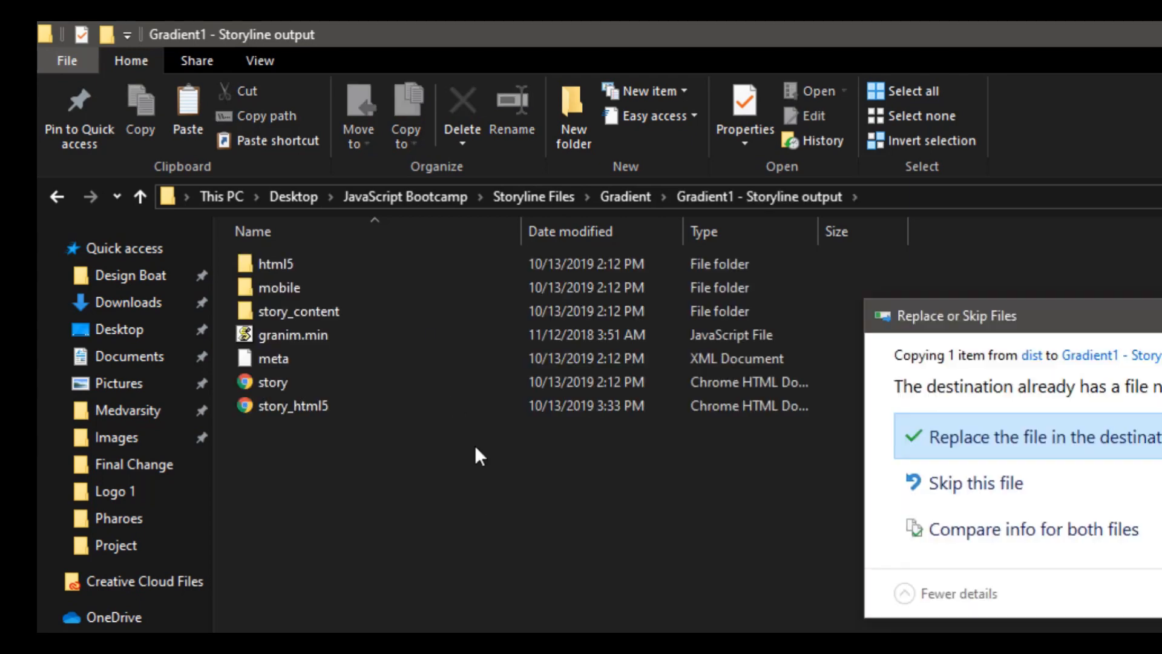
click(1034, 436)
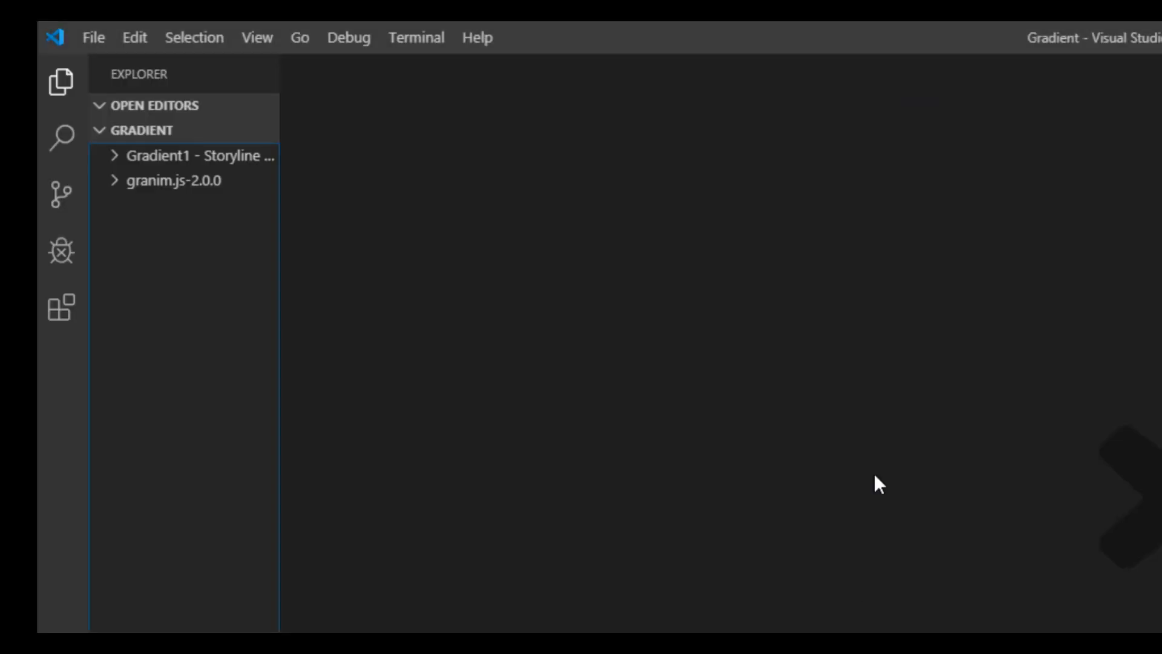
mouse_move(117, 159)
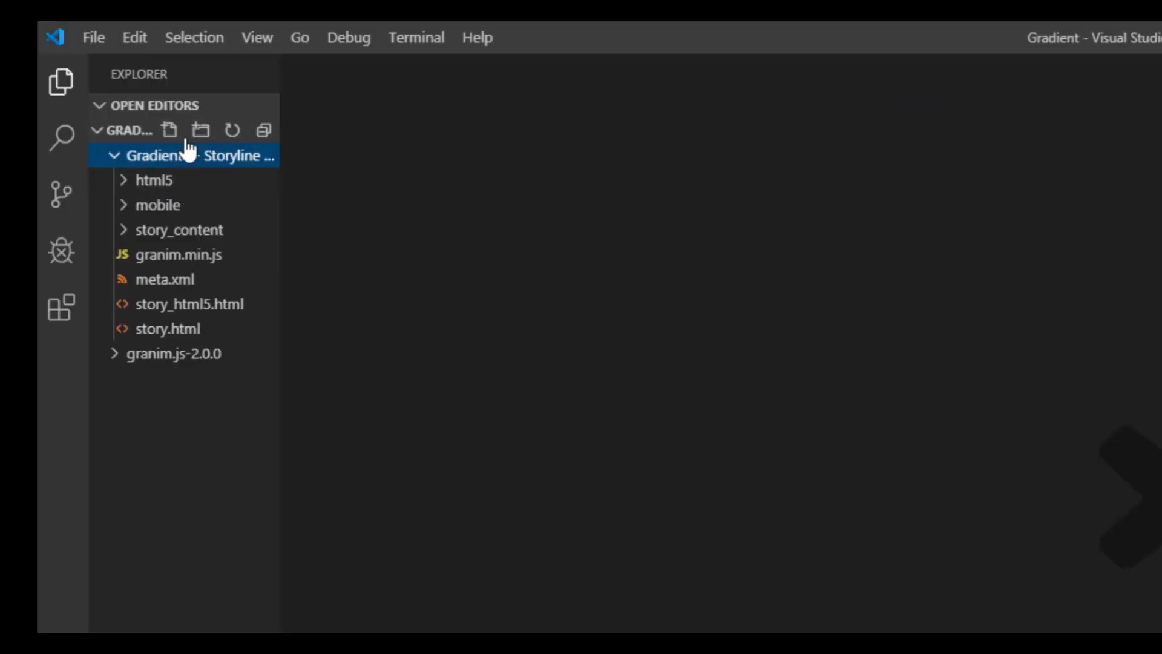
Add a new file named myscript.js in the Gradient1 - Storyline output folder
click(168, 130)
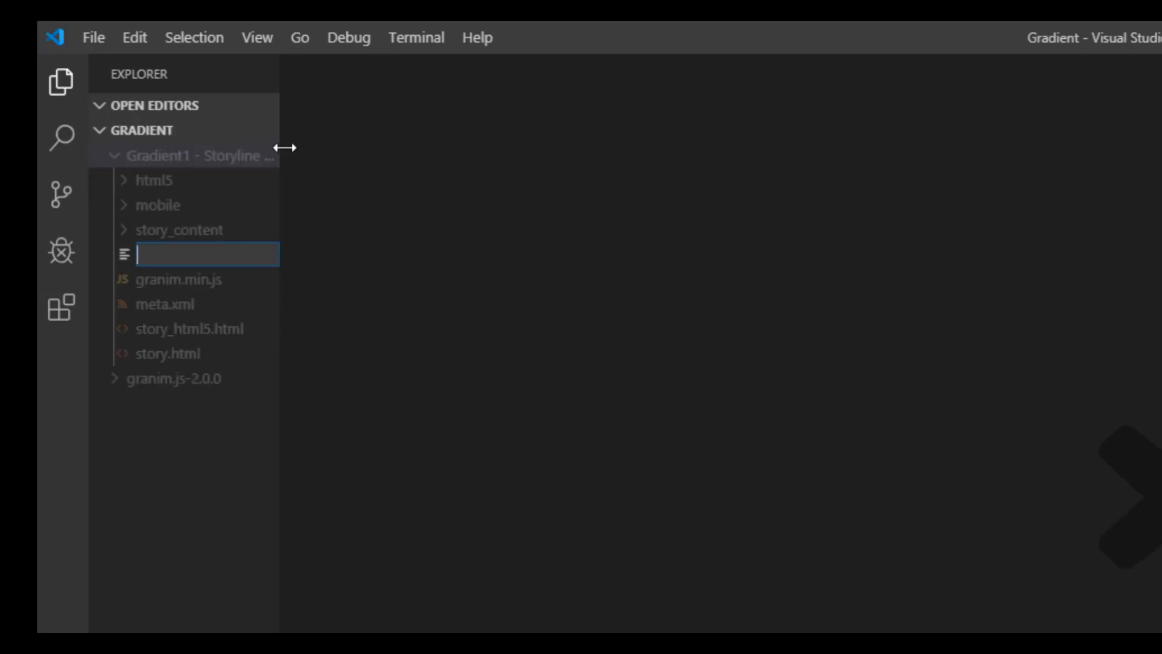
text(myscript)
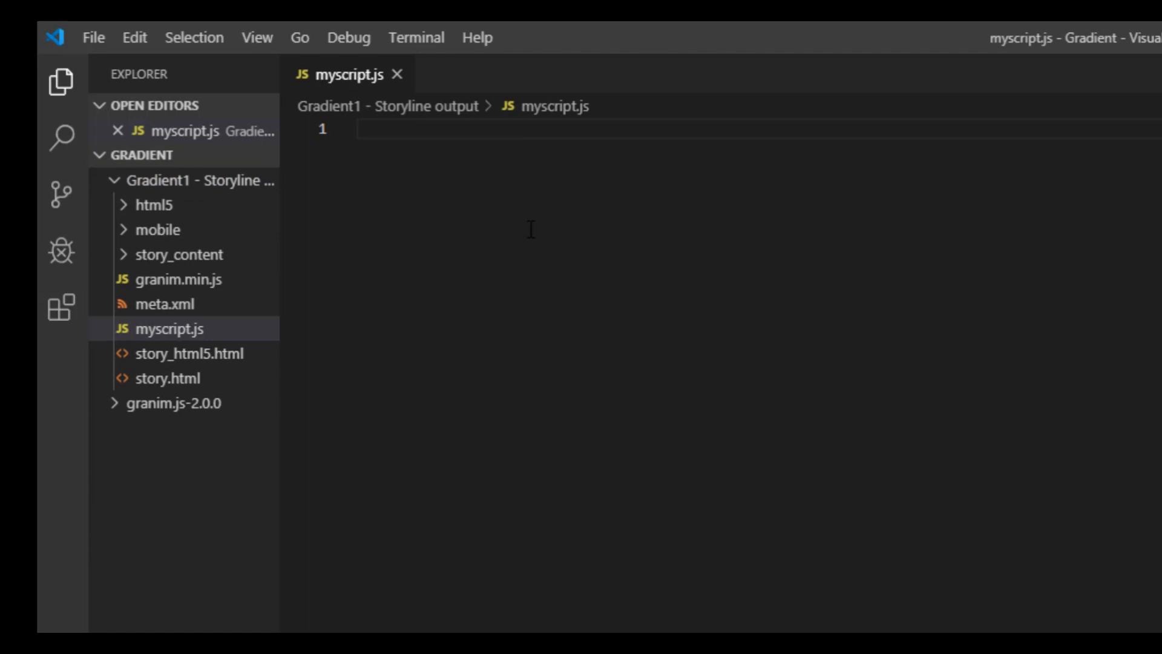
mouse_move(839, 267)
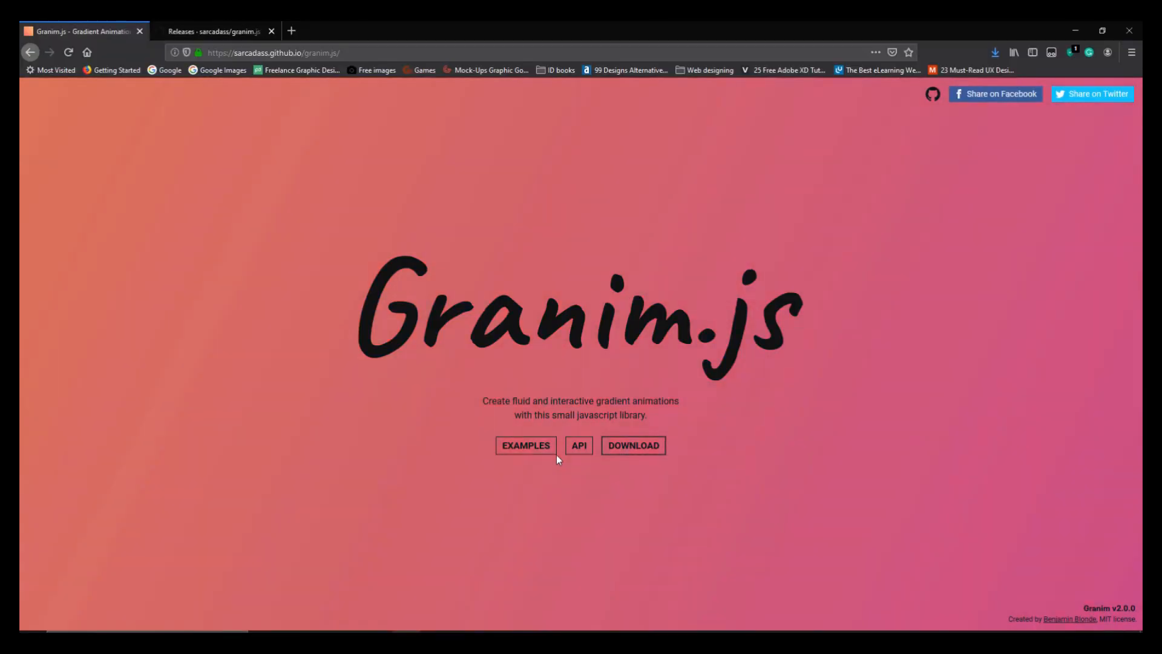
Go to the Granim.js Examples page and scroll to the basic gradient code
click(525, 445)
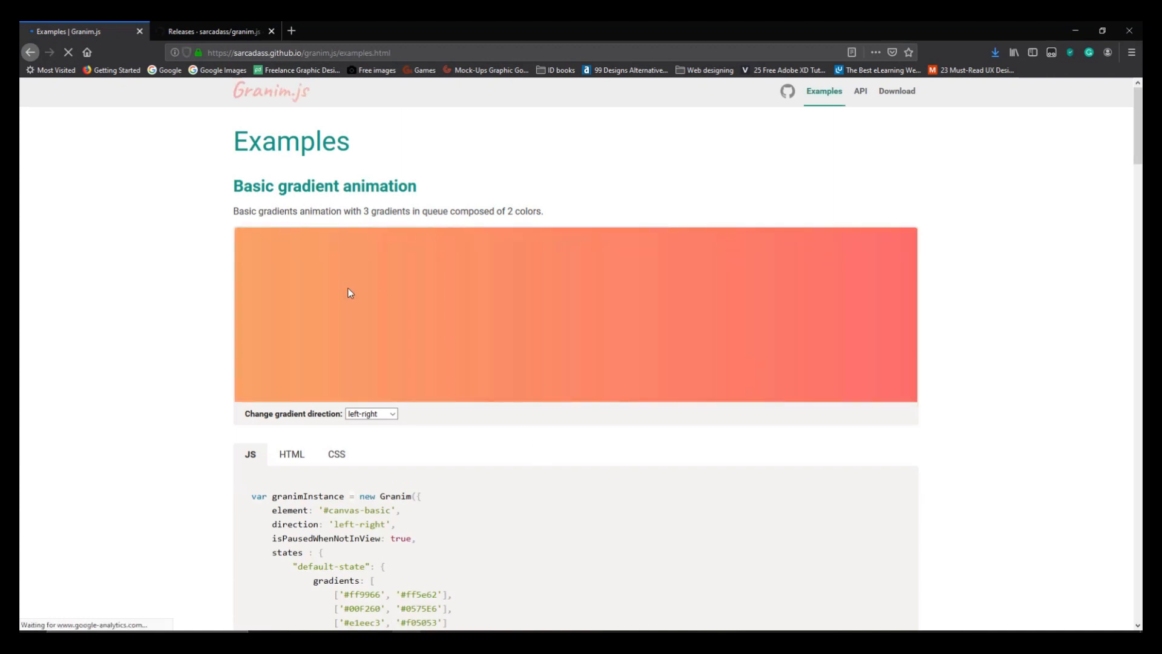
scroll(down, 3)
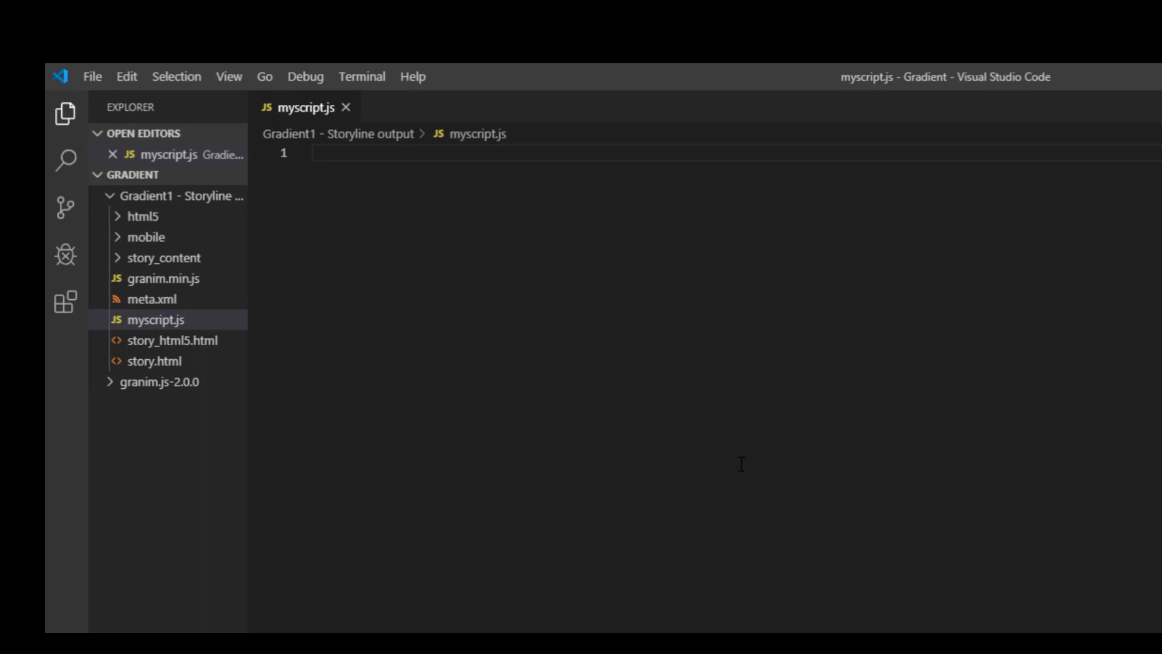
Write the Granim instance for '#canvas-basic' with three gradient colour pairs in myscript.js
text(var granimInstance = new Granim({)
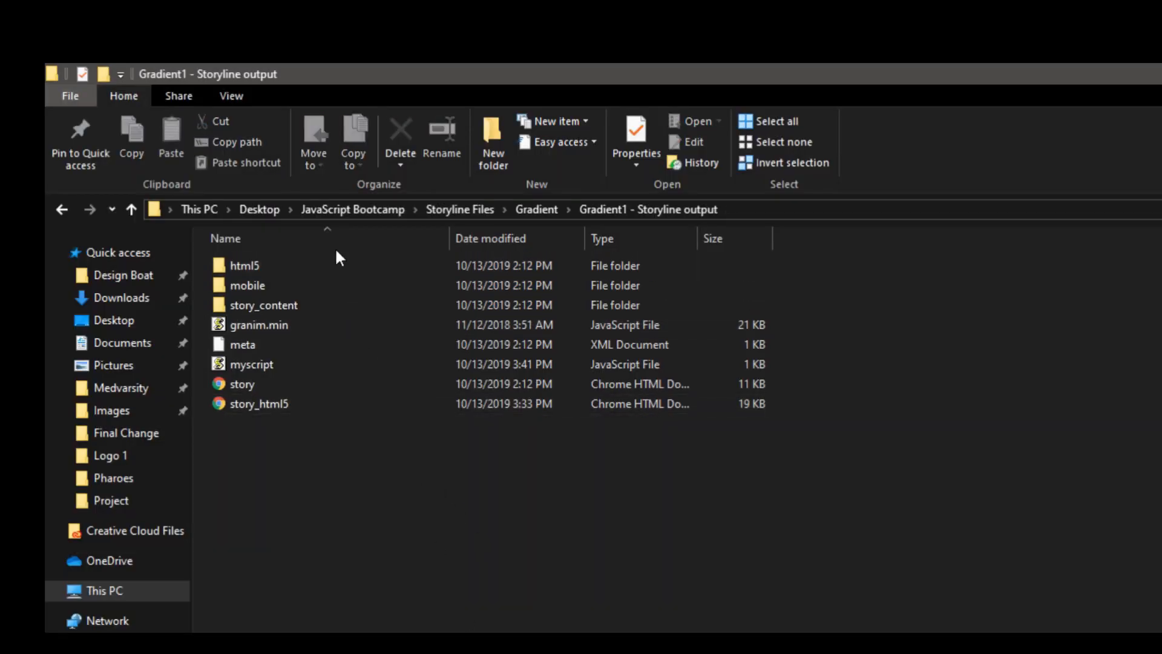
click(252, 363)
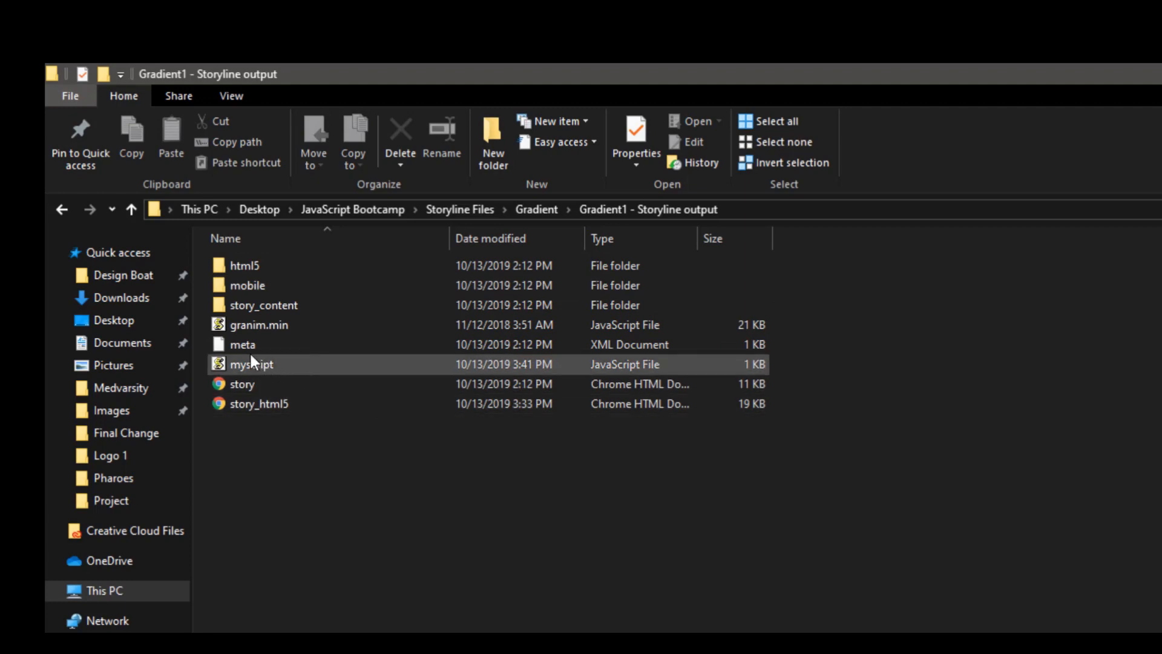
mouse_move(296, 324)
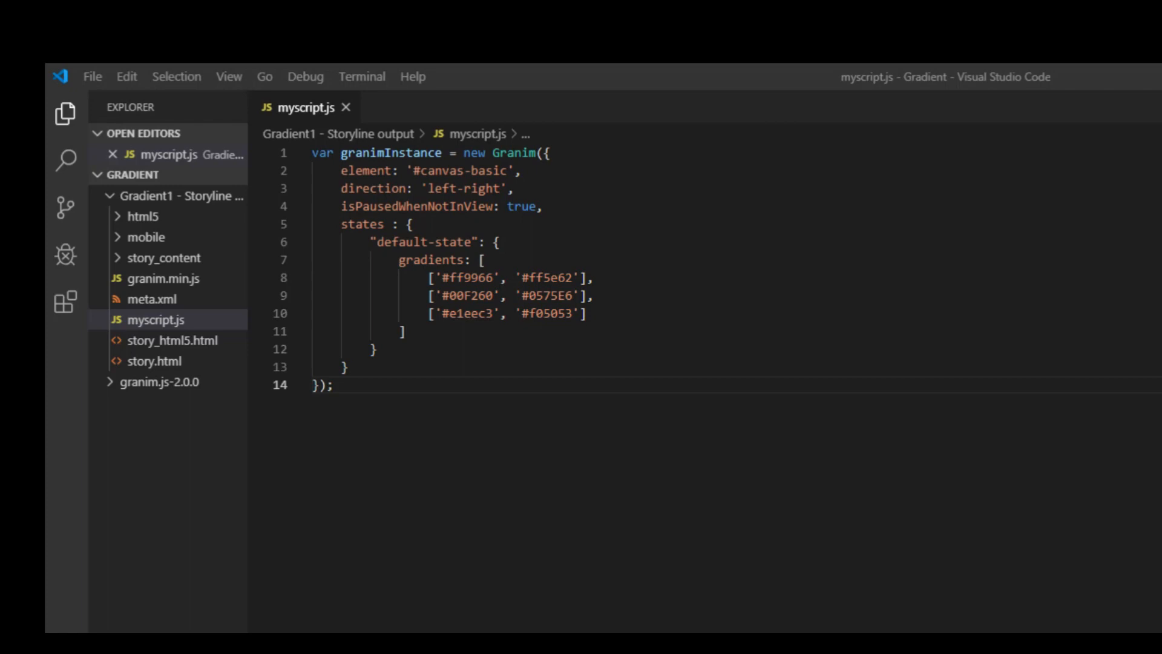
click(333, 385)
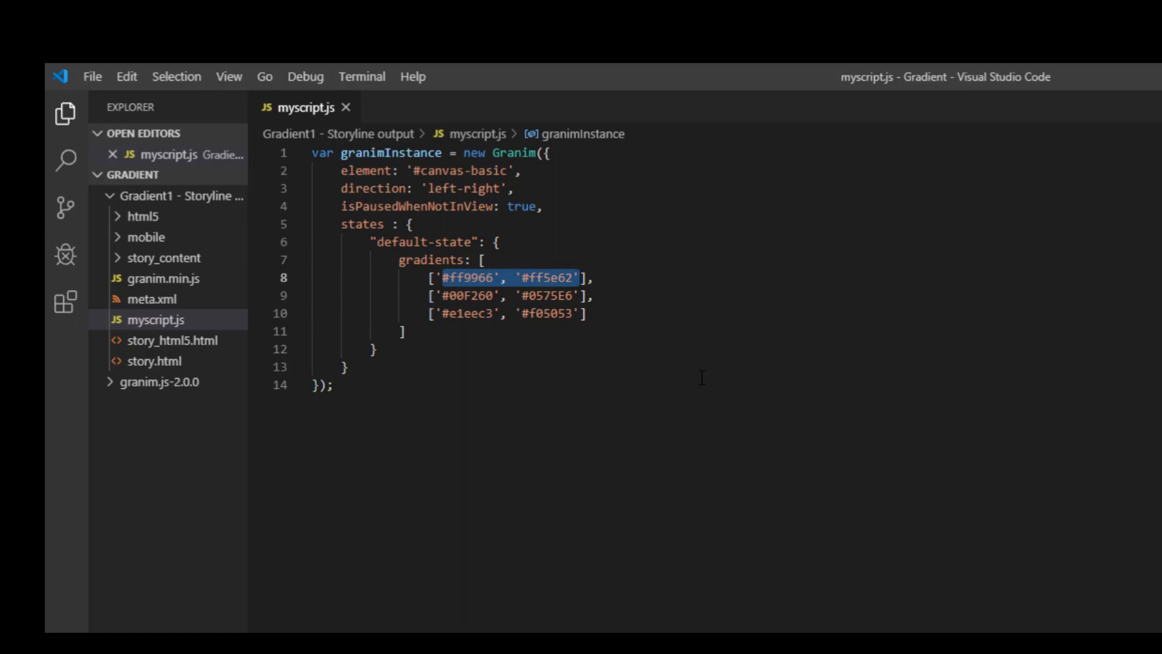
mouse_move(627, 393)
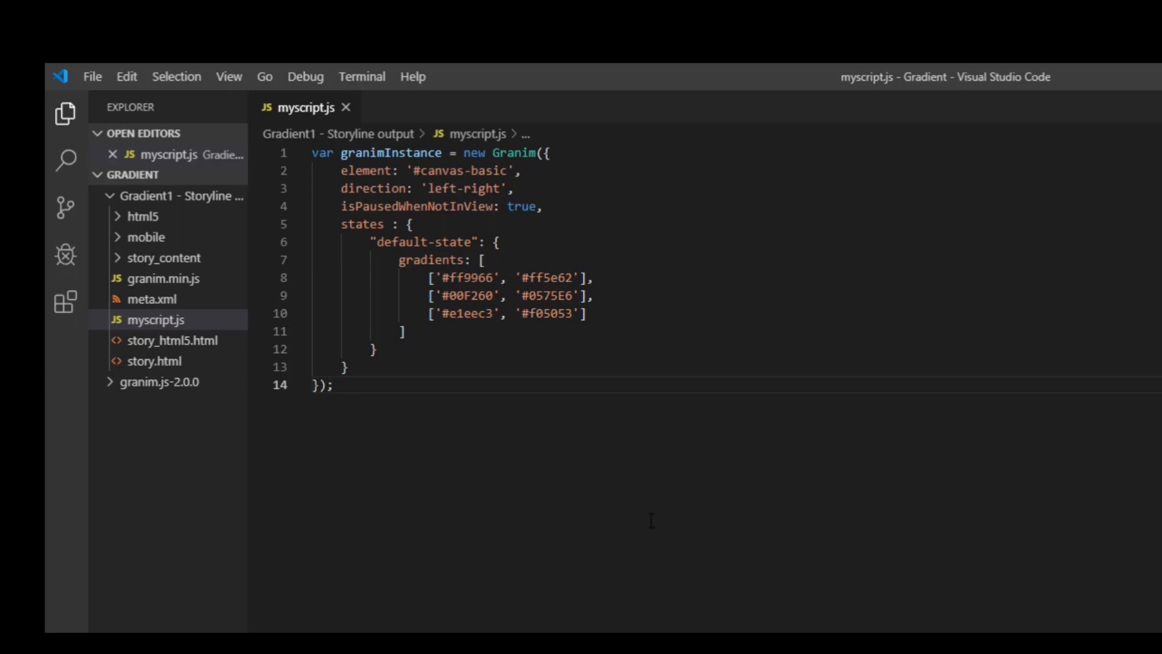
mouse_move(711, 480)
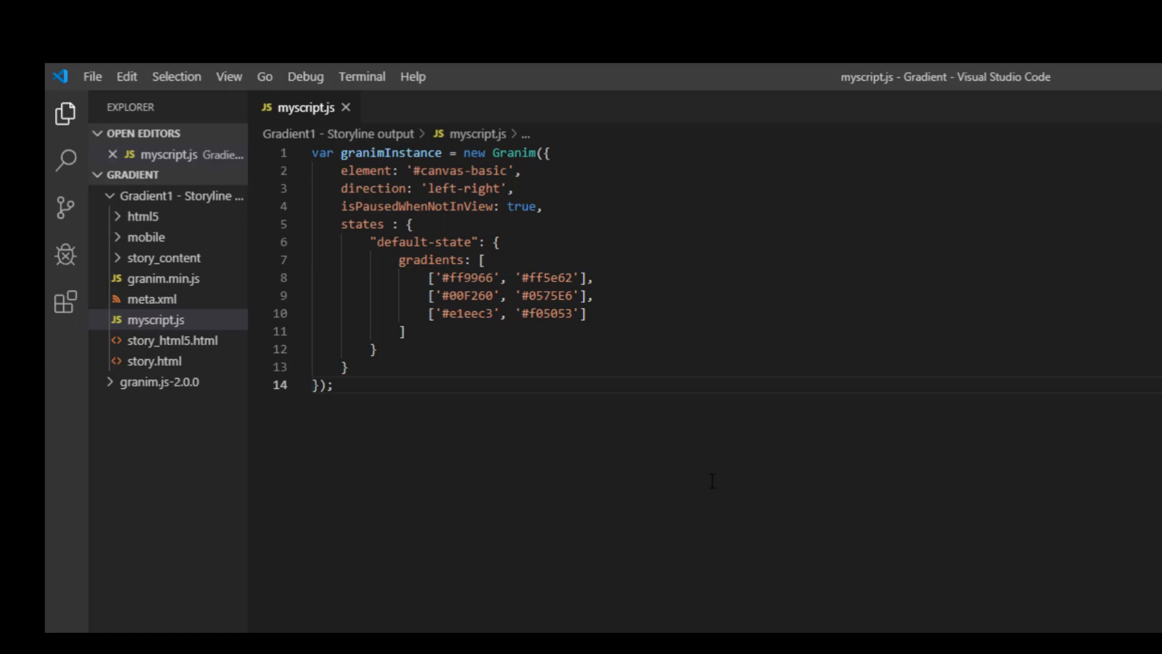
mouse_move(173, 340)
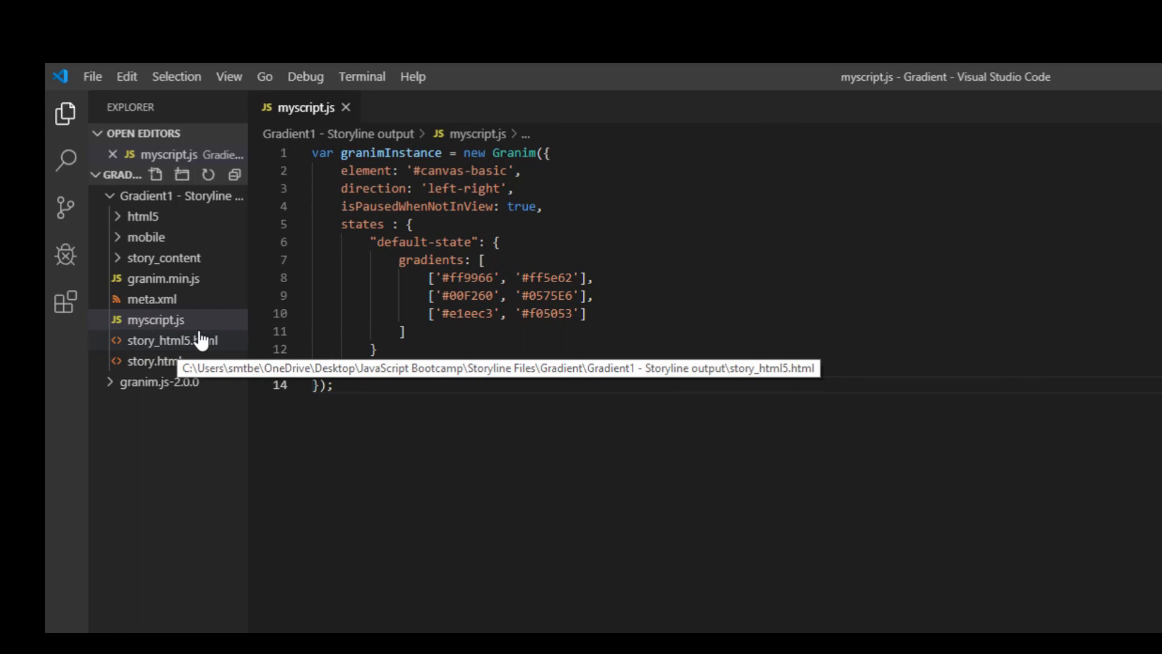
Open story_html5.html and copy the canvas-basic HTML snippet from the Granim.js example
click(173, 340)
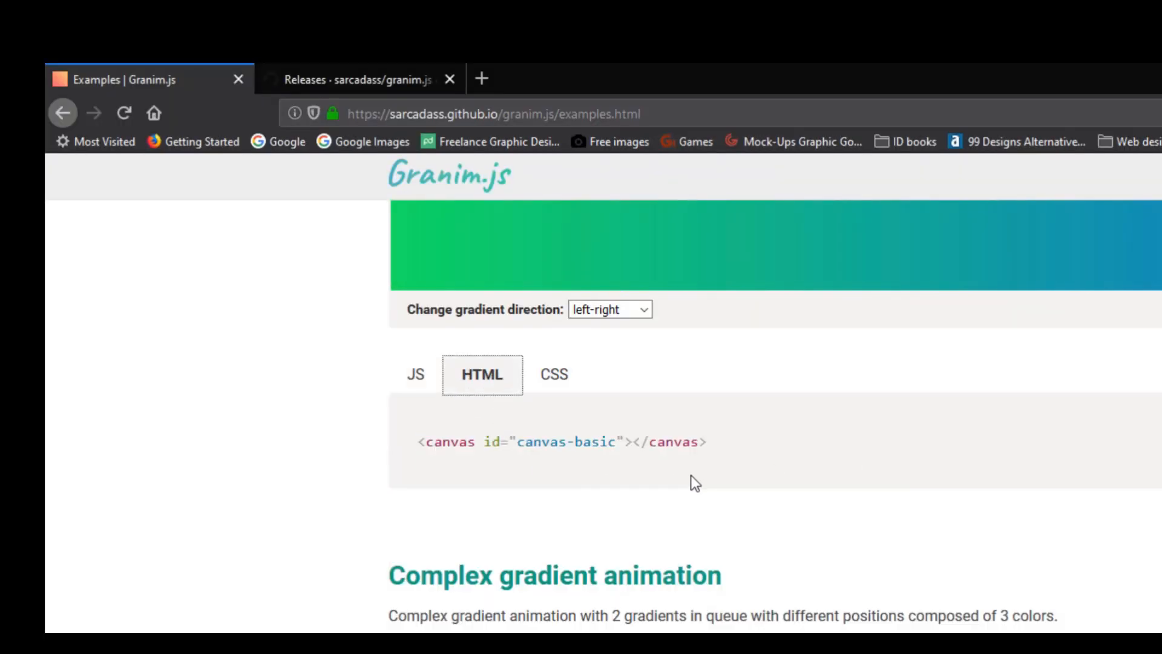
double_click(563, 442)
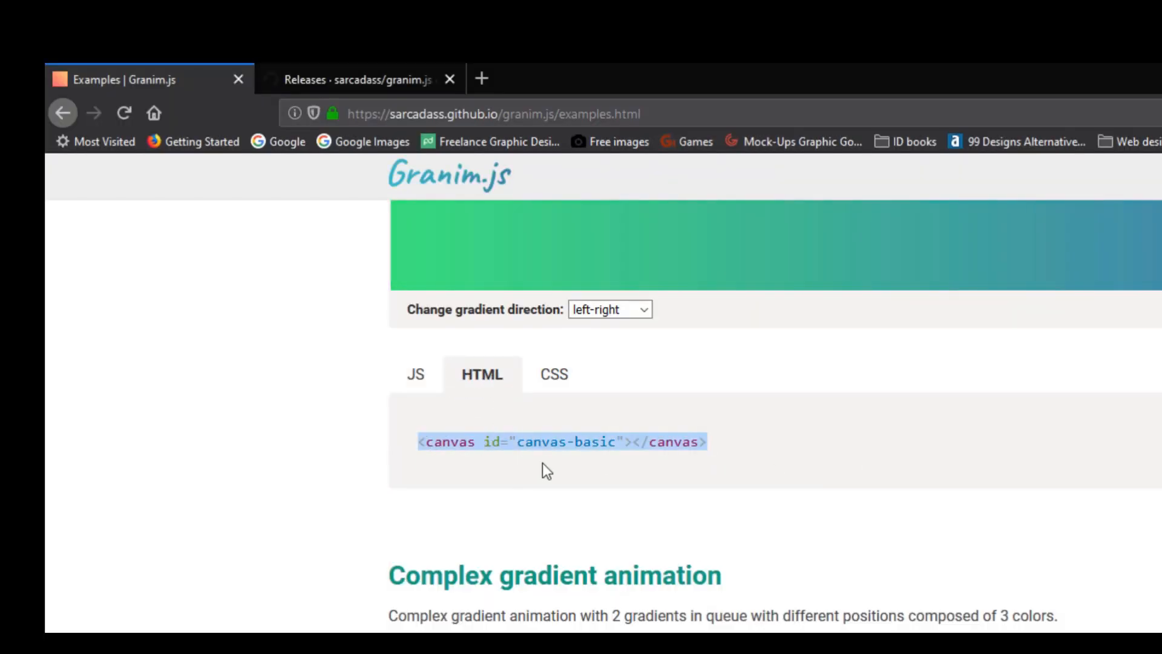
key(alt+tab)
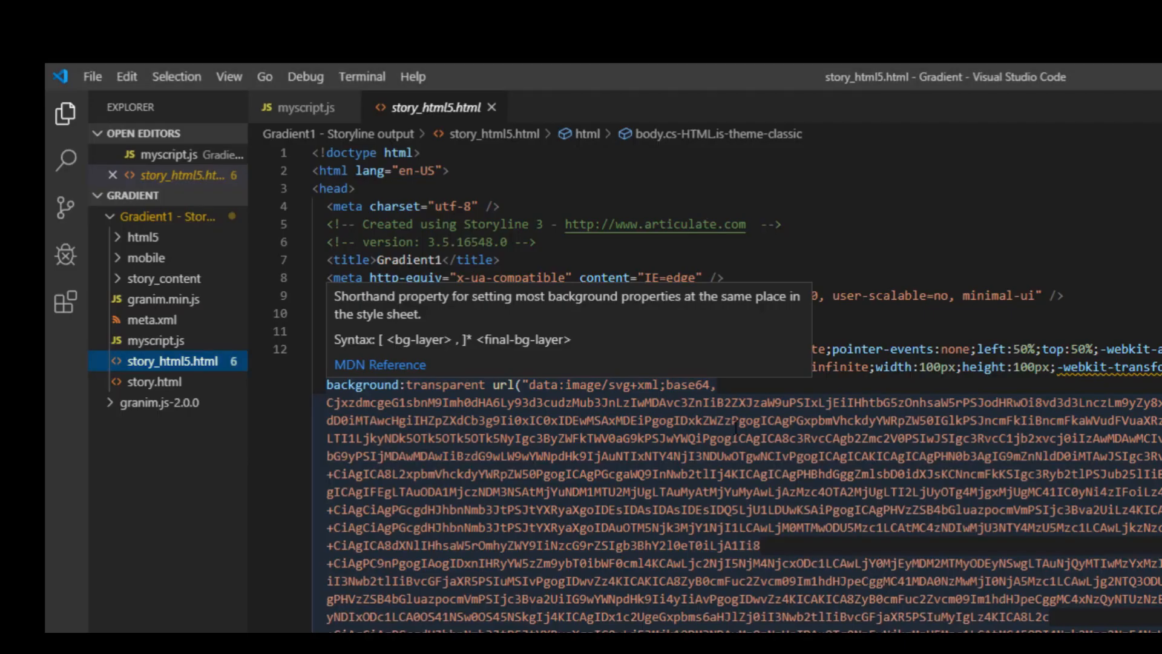
Add a new line after the <body> tag to hold the canvas element
scroll(down, 3)
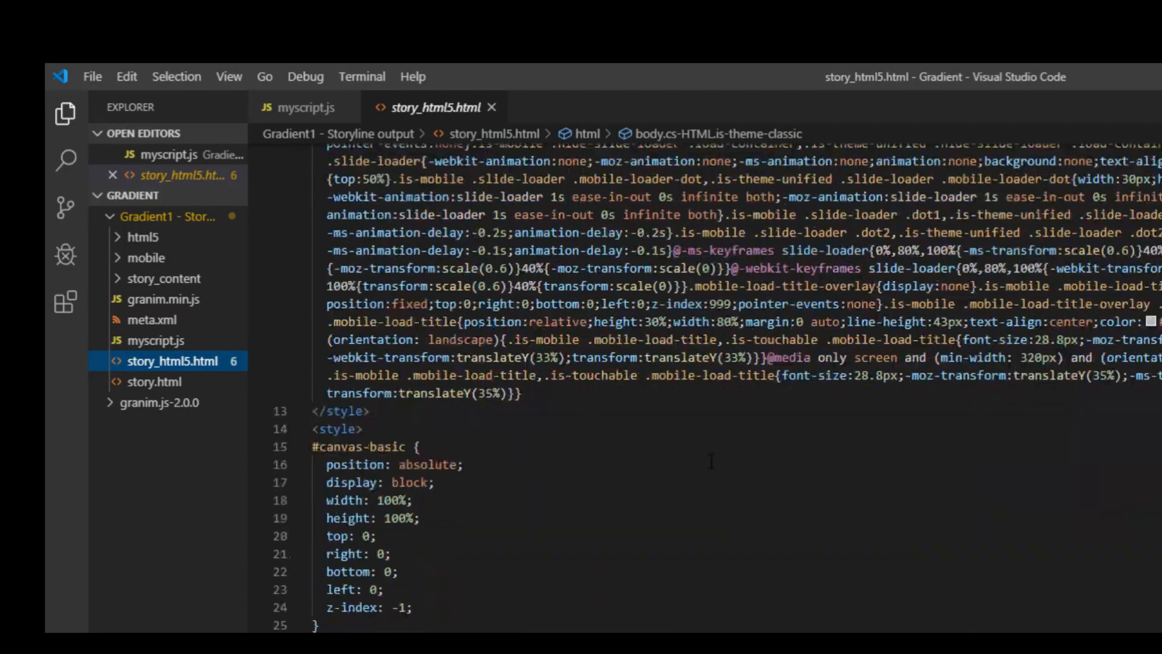
scroll(down, 3)
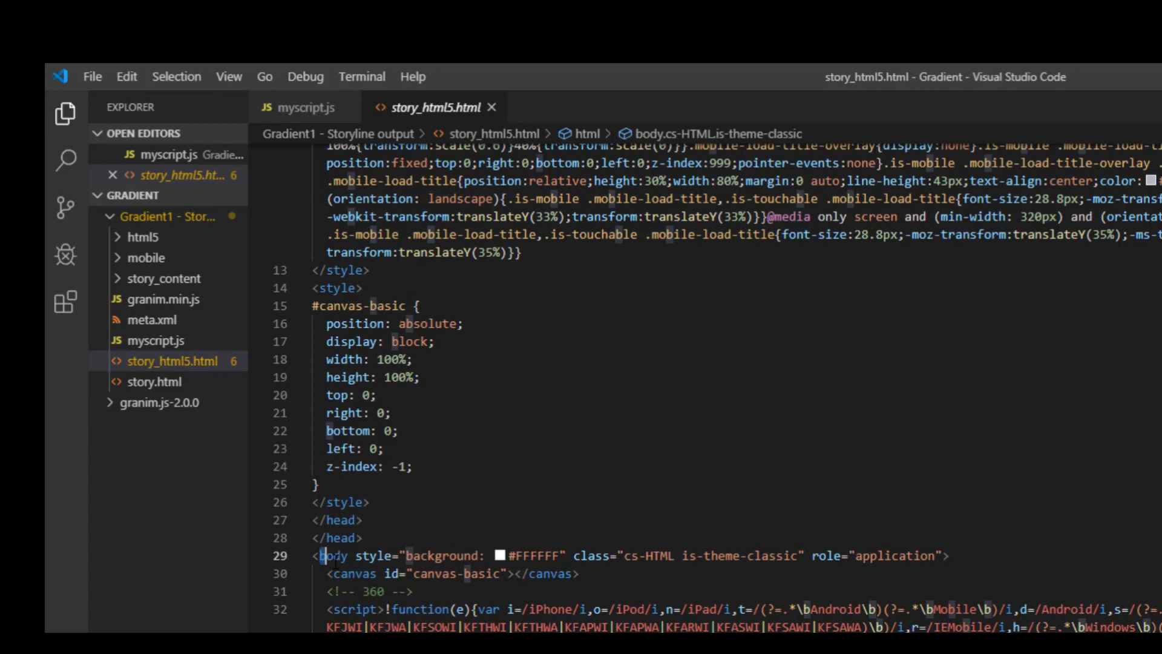
click(349, 537)
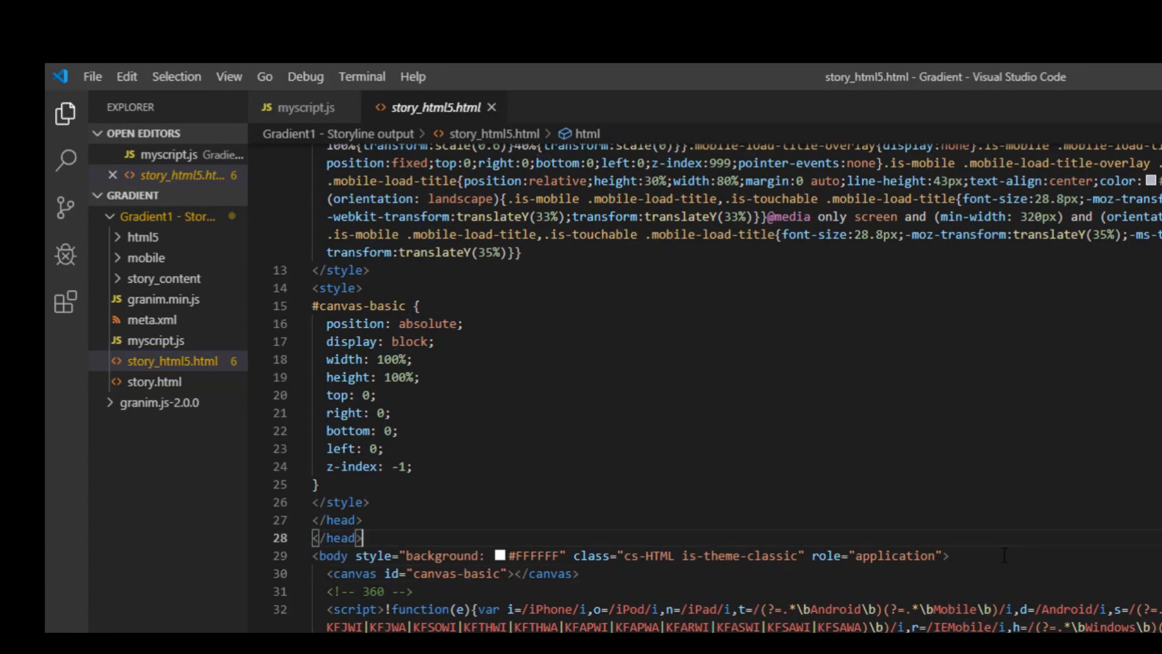
key(enter)
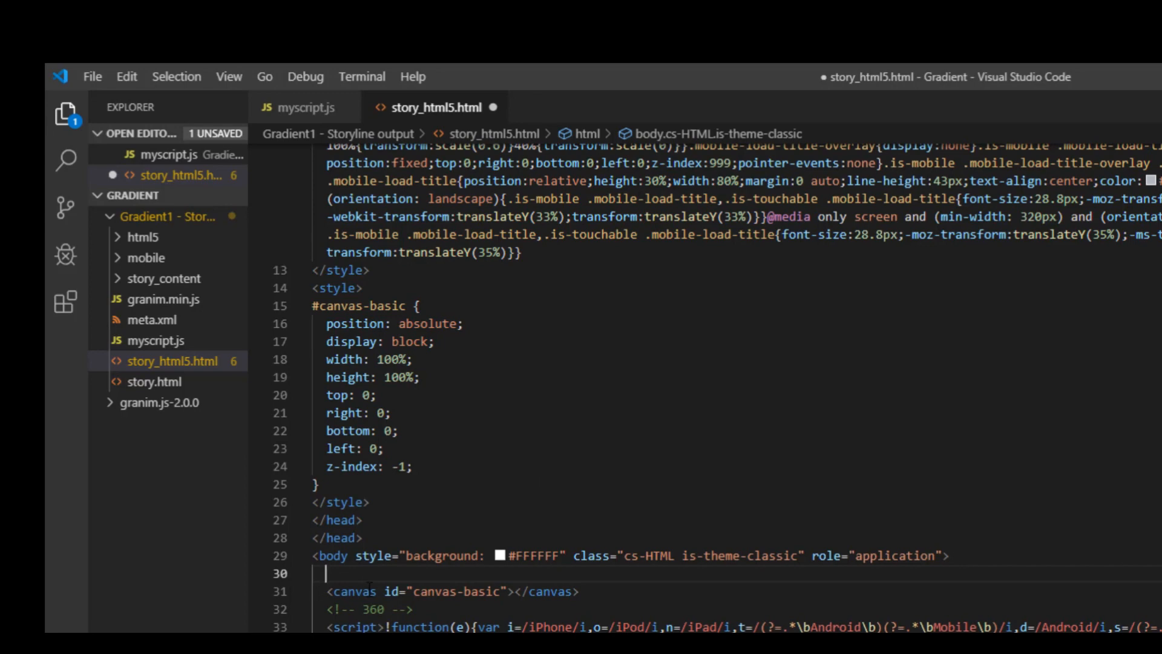
mouse_move(585, 590)
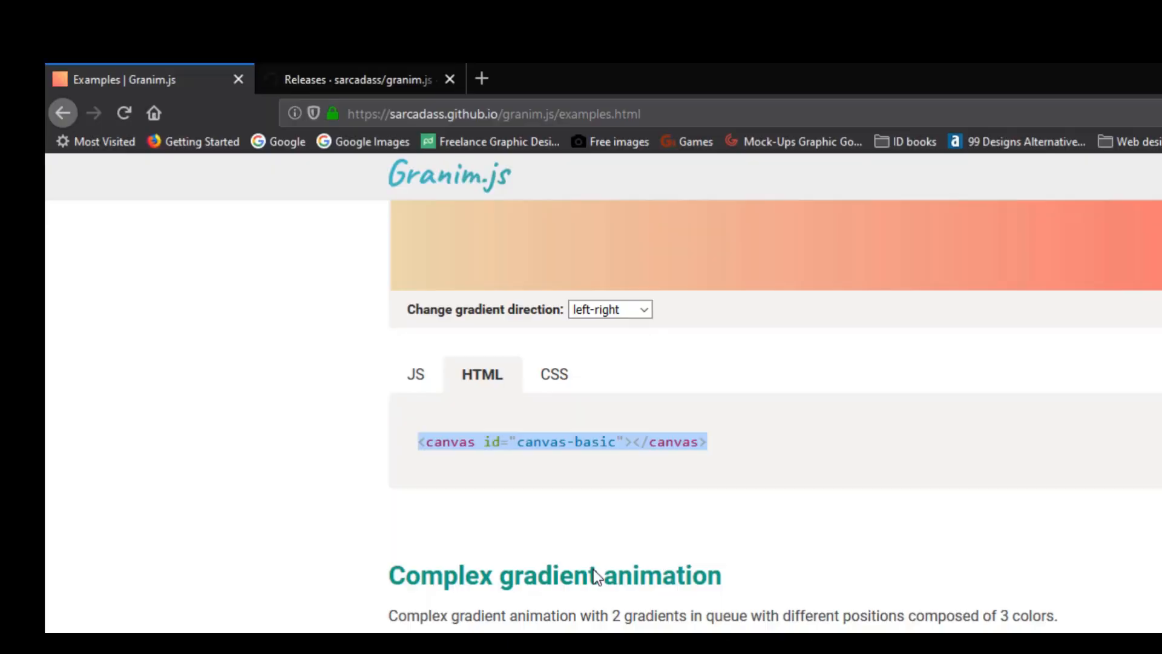
Back in story_html5.html, adjust the z-index rule of the #canvas-basic style
click(553, 374)
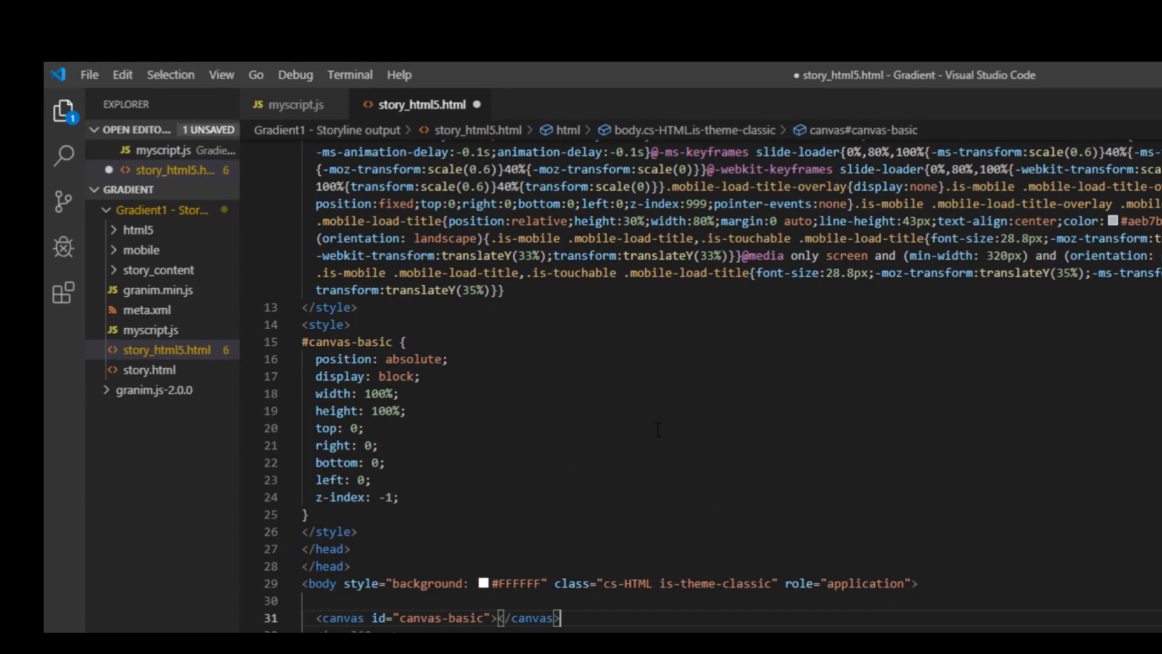
scroll(up, 3)
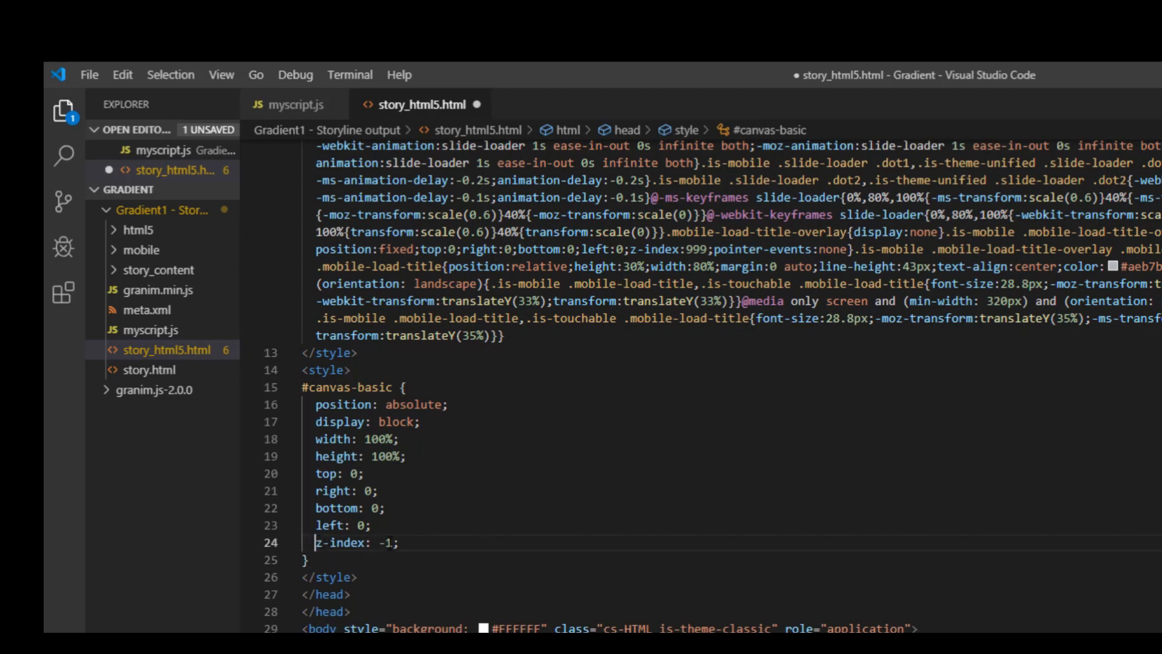
double_click(356, 541)
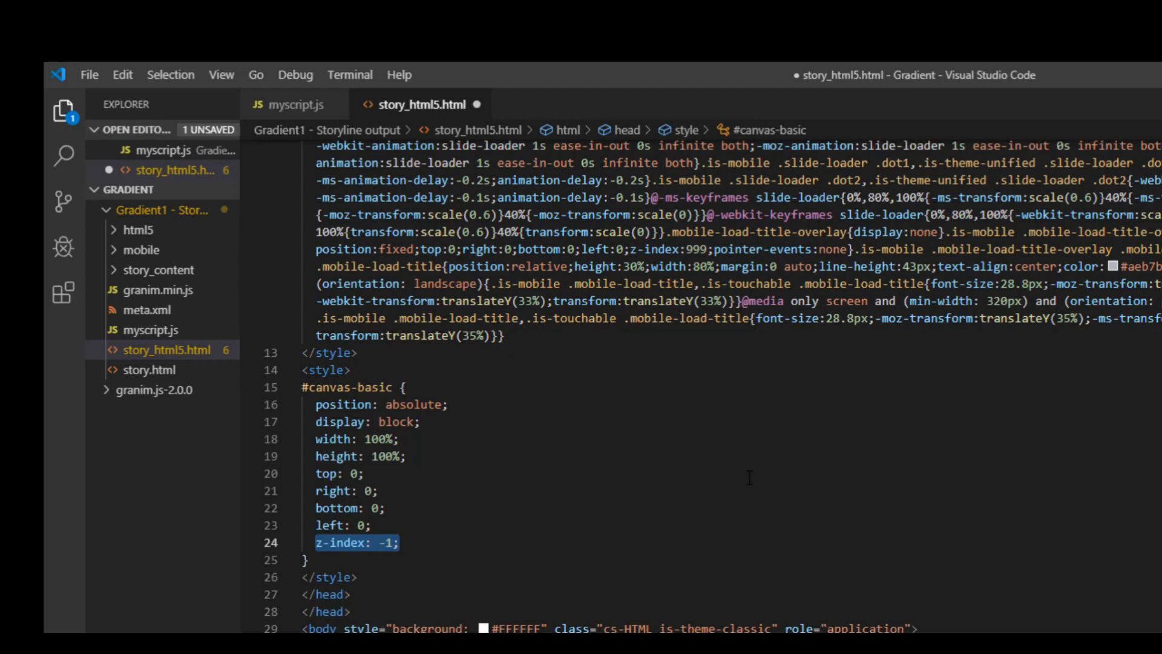
click(374, 509)
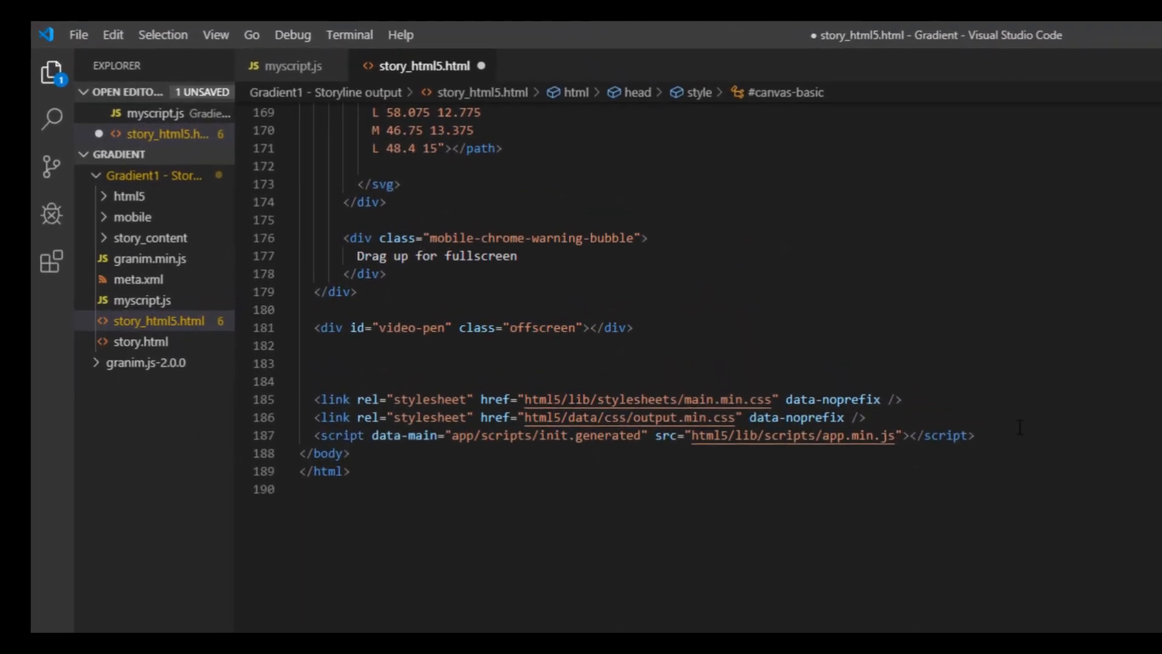
Add <script> tags for granim.min.js and myscript.js before </body>, then save
key(Enter)
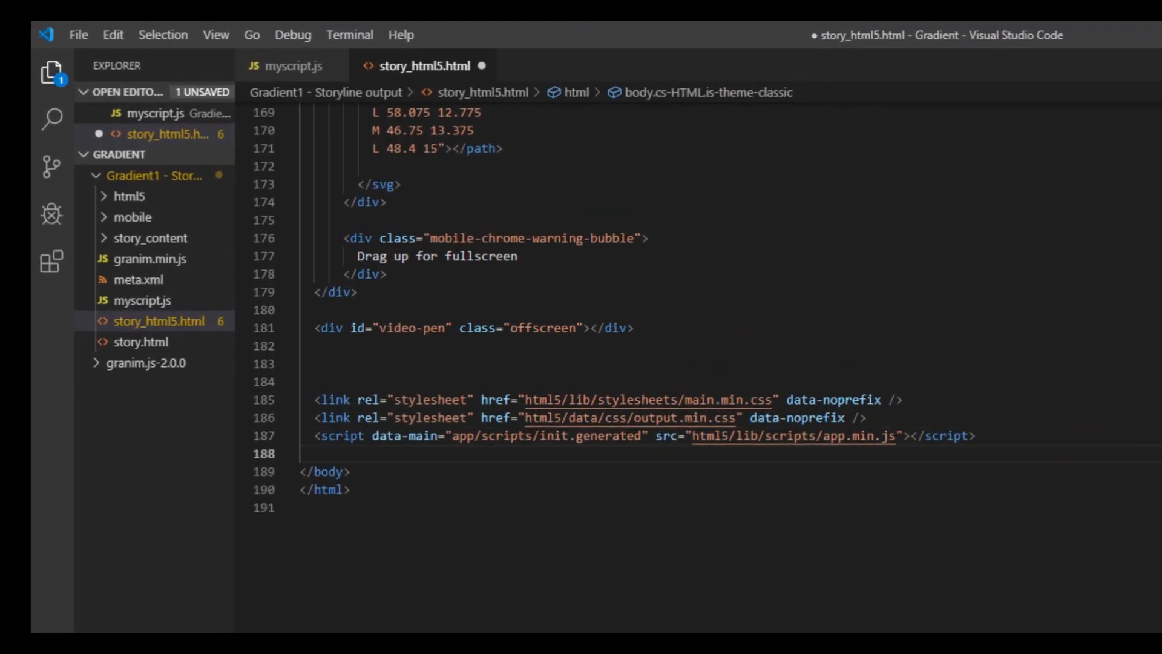
text(<script>  </script>)
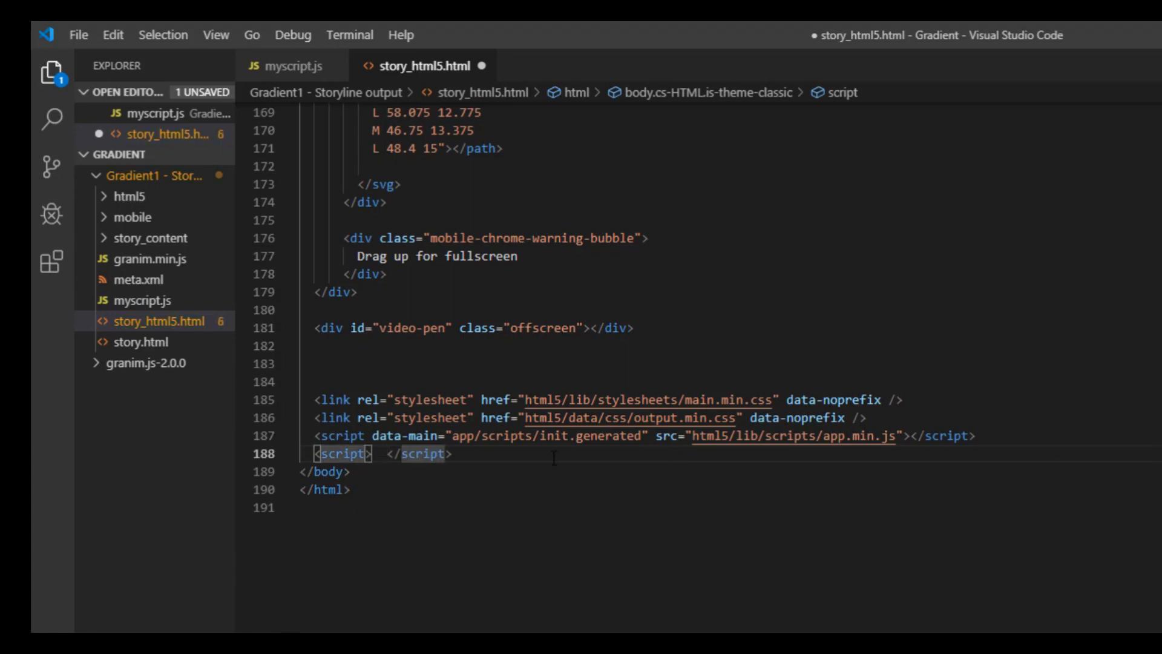
text(src="granim.min.js)
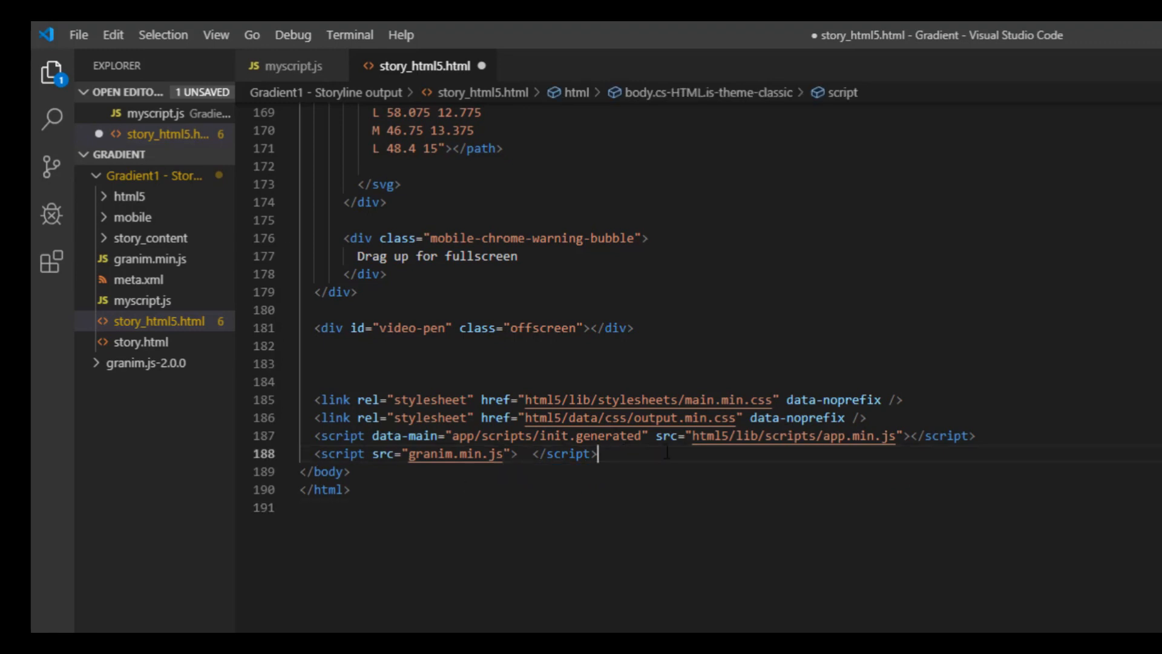
text(<script)
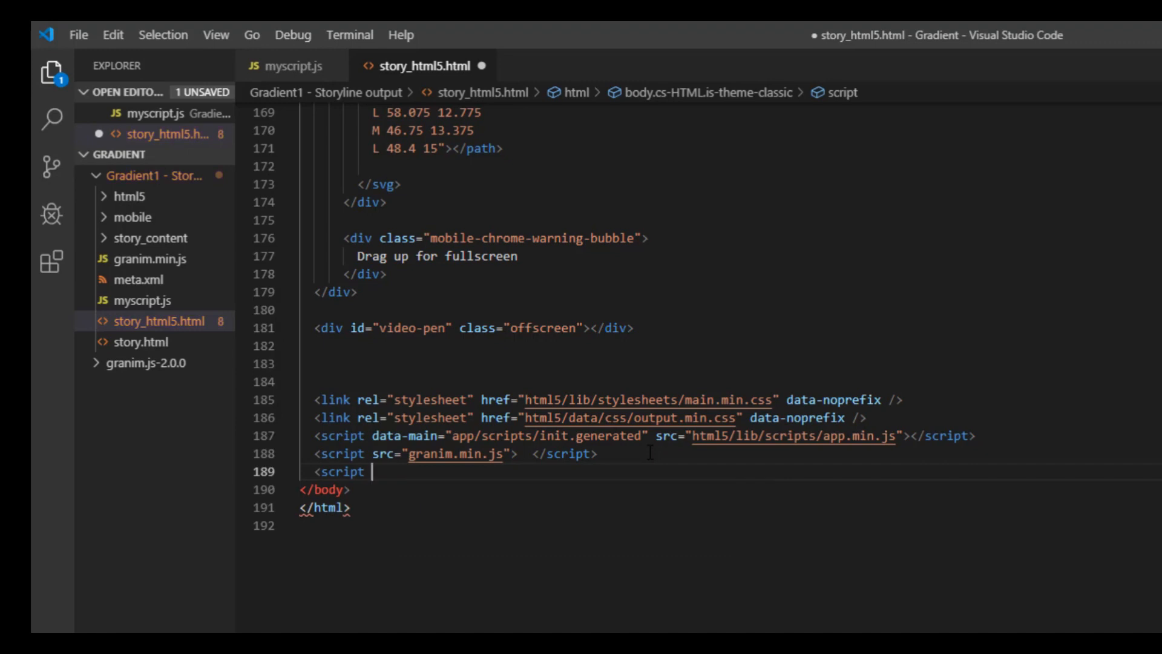
text(src="")
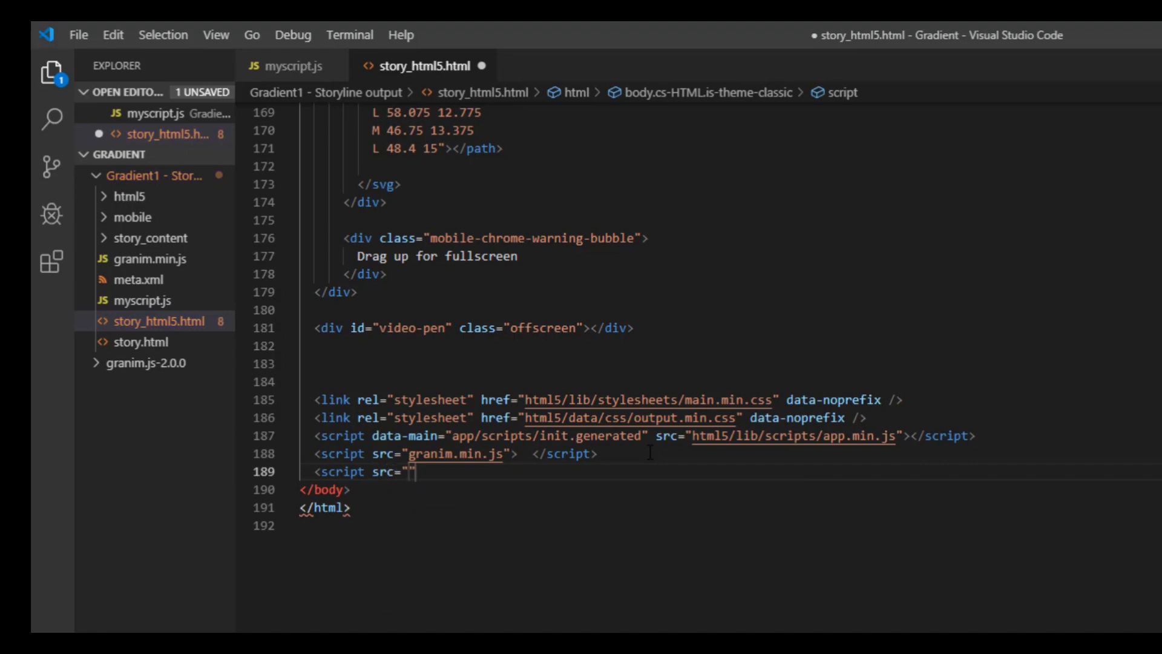
text(myscript.js)
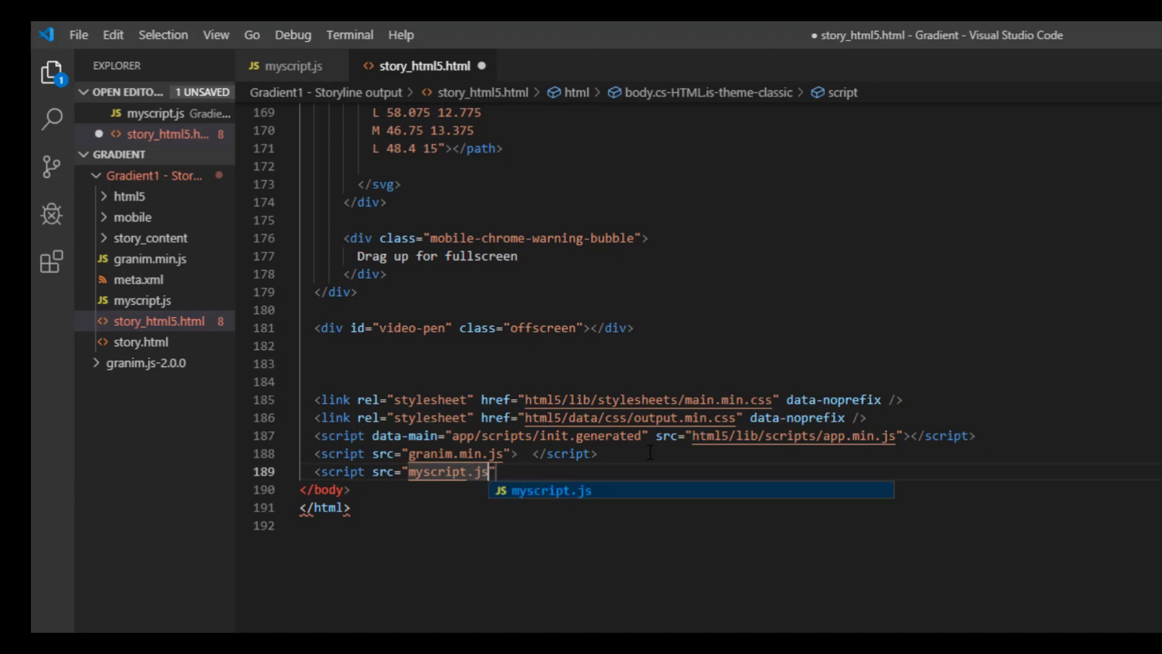
key(Escape)
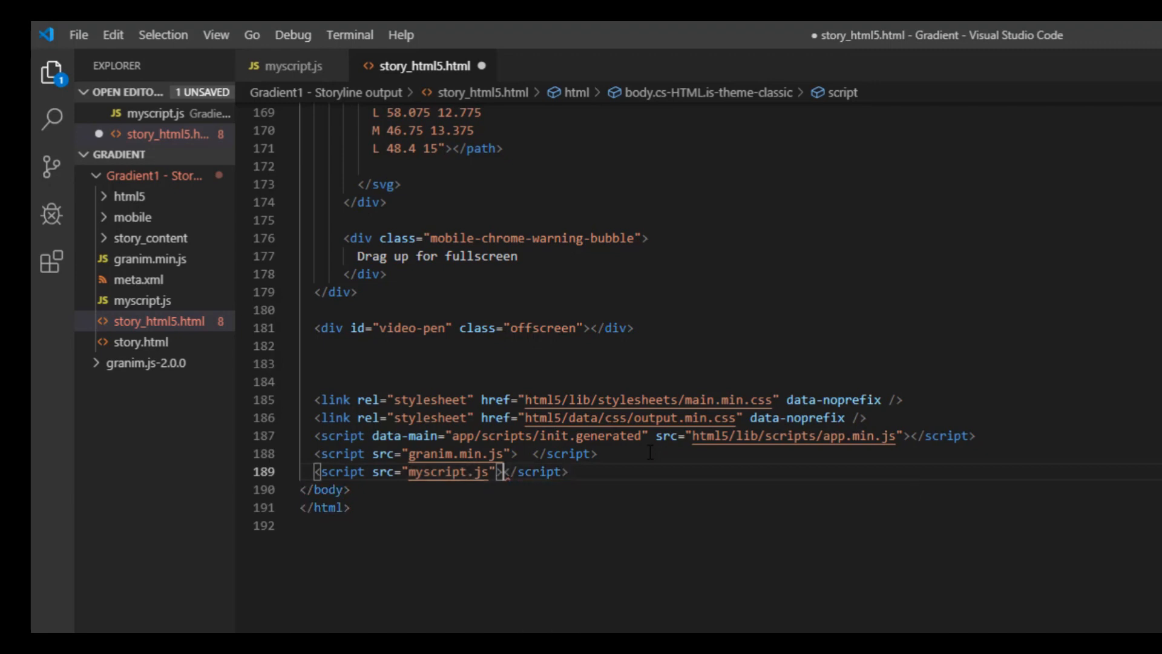
key(ctrl+s)
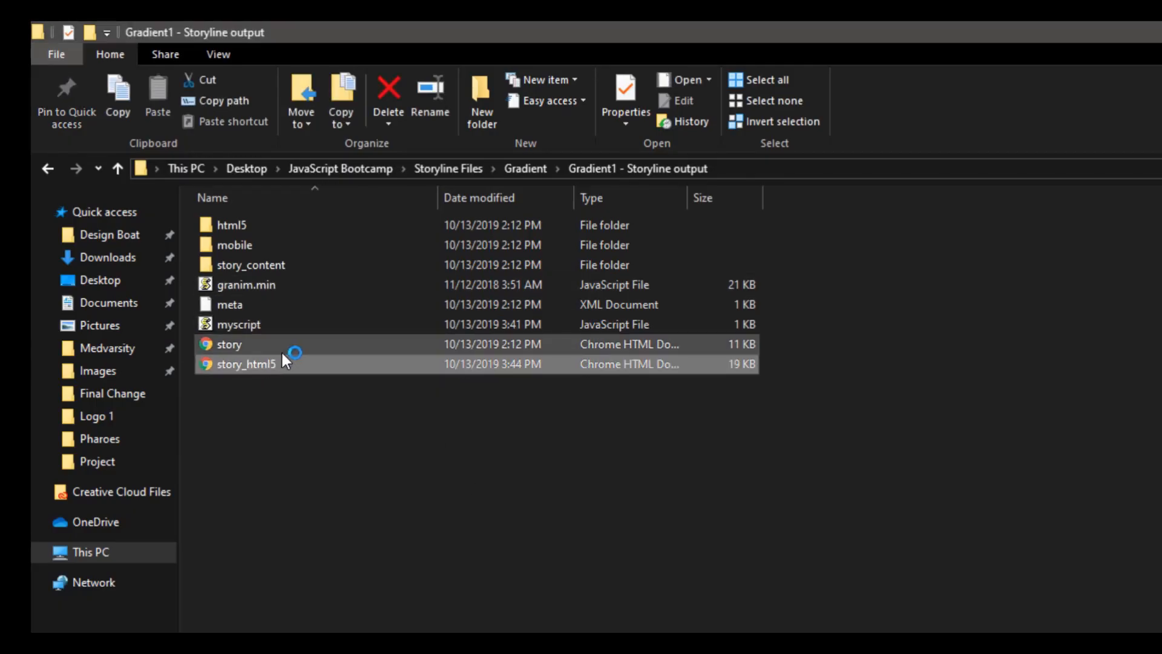
Open story_html5 from the Gradient1 output folder in the browser
double_click(238, 363)
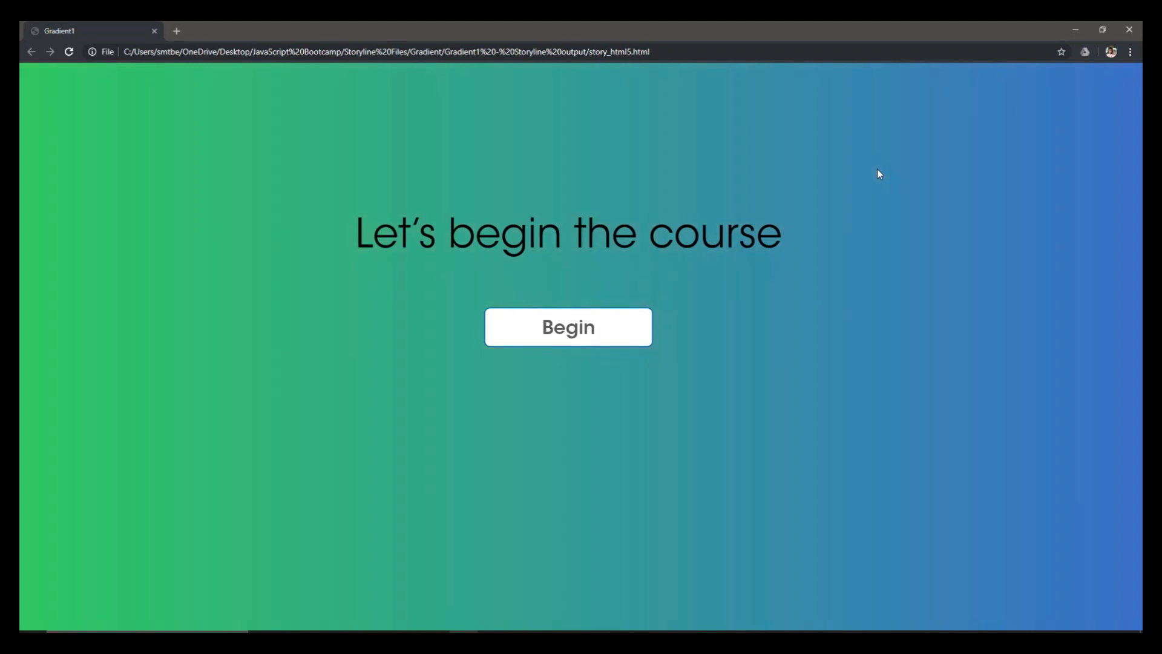
mouse_move(613, 311)
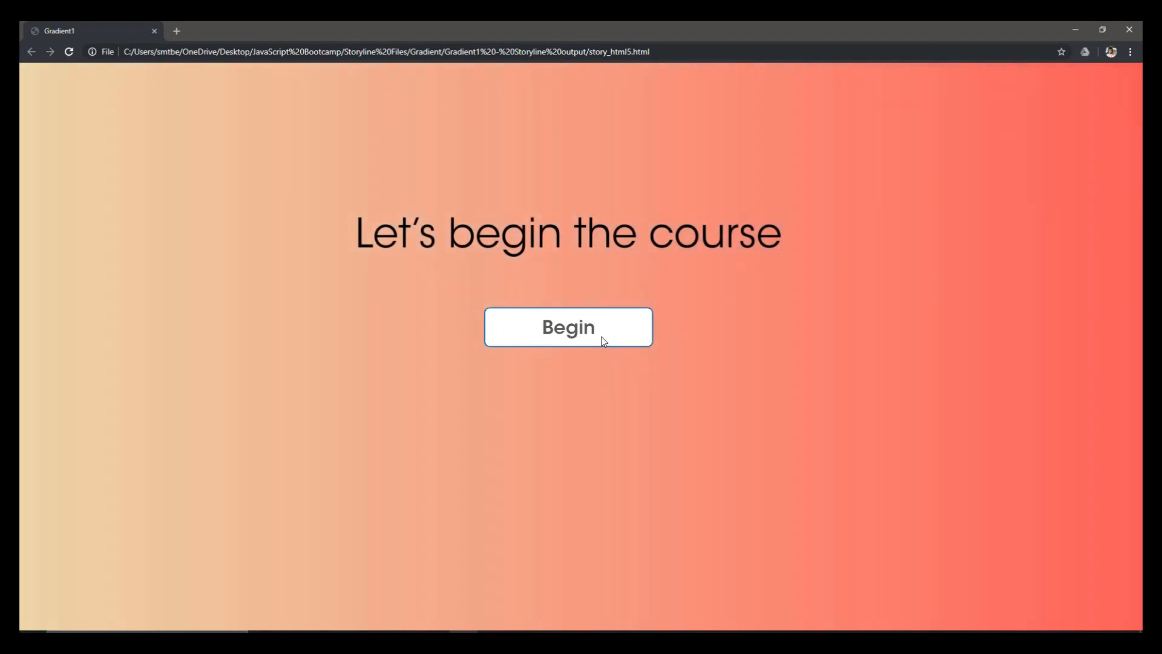
Watch the gradient animate behind the title, then click Begin
click(568, 326)
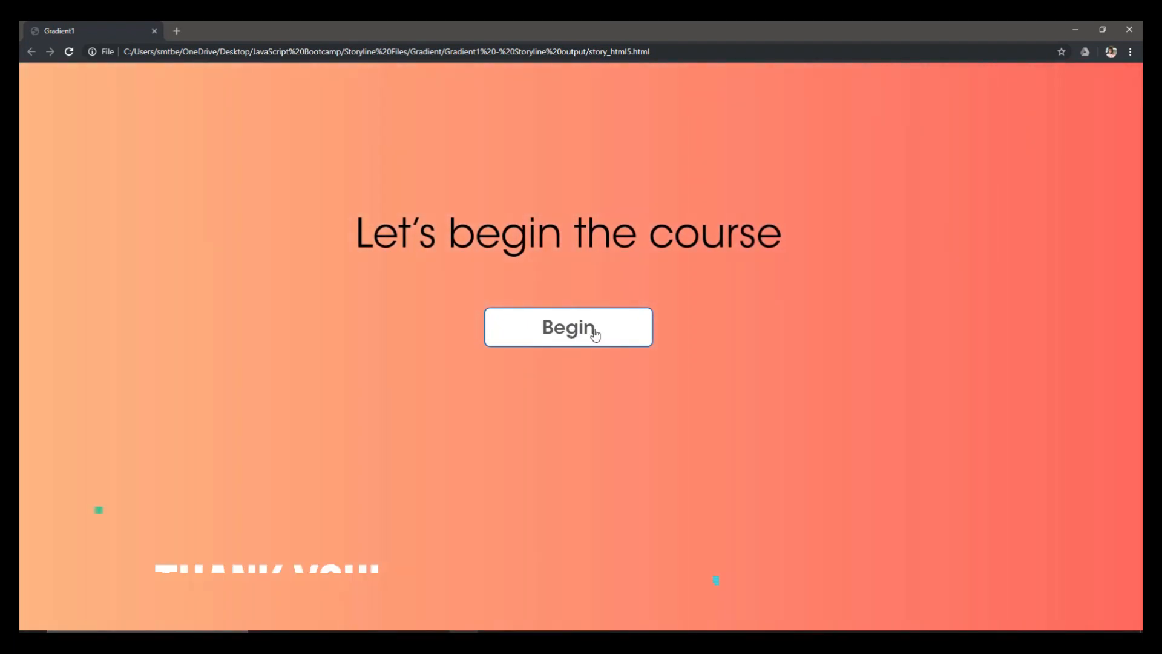